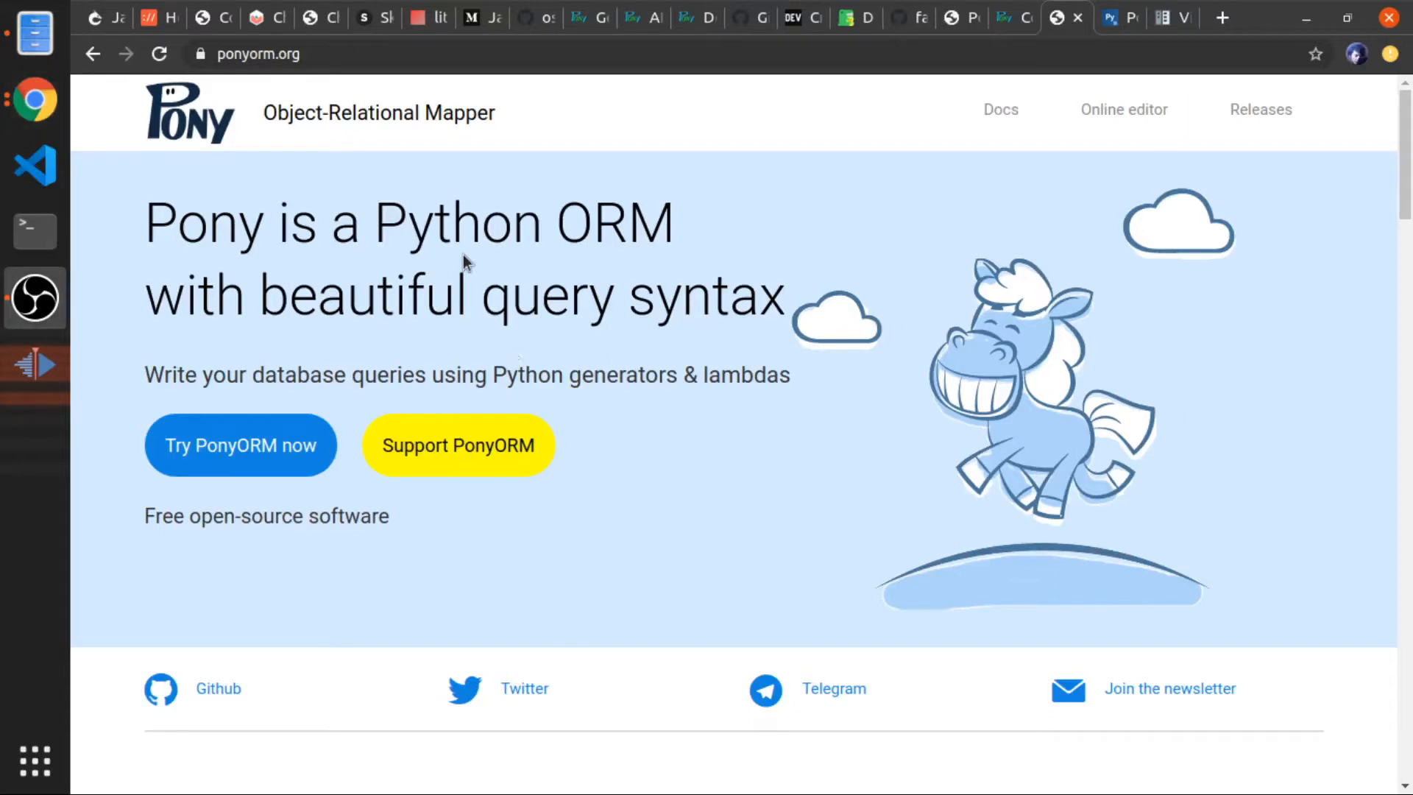
mouse_move(250, 144)
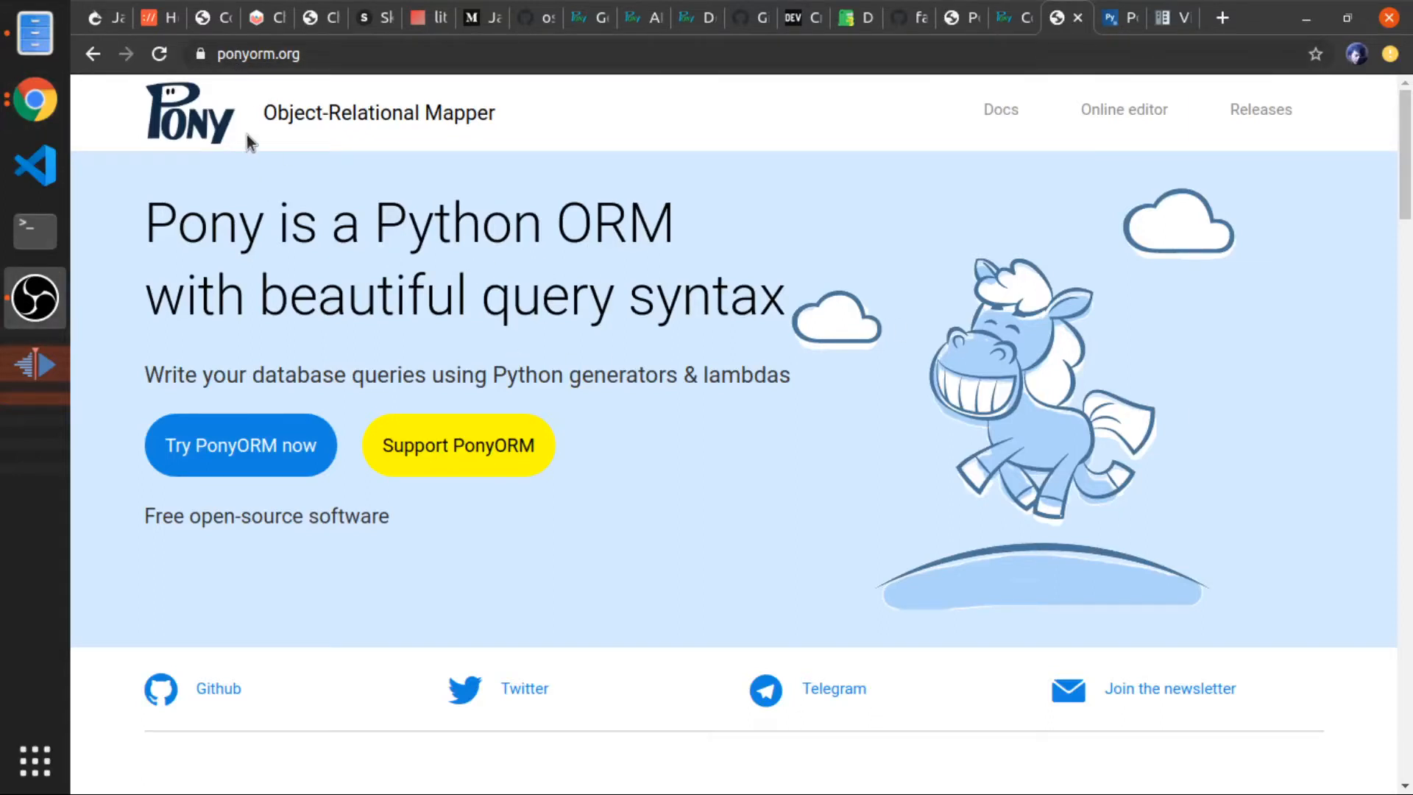
mouse_move(256, 246)
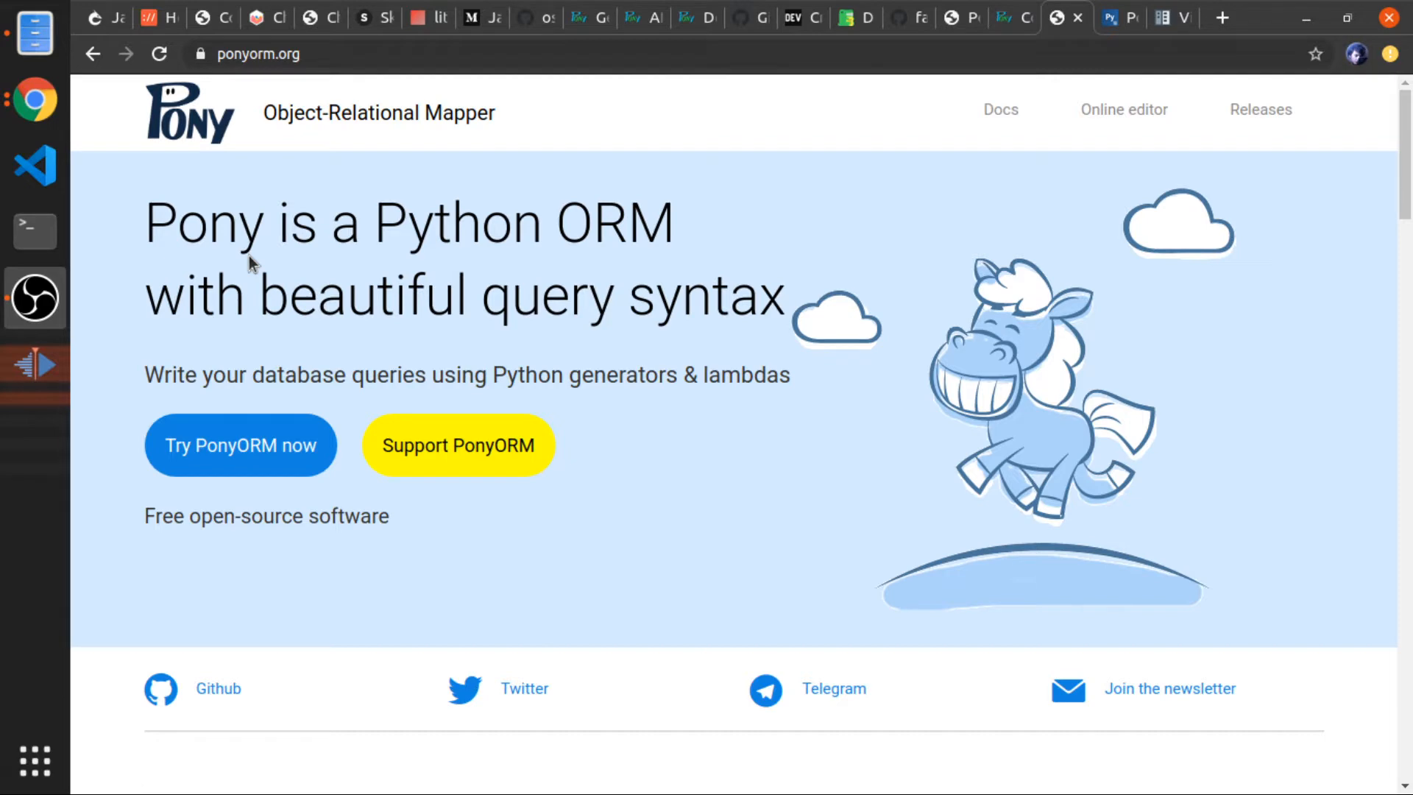
Follow 'Try PonyORM now' to the Getting Started installation docs, then bring up a terminal window
scroll("down", 3)
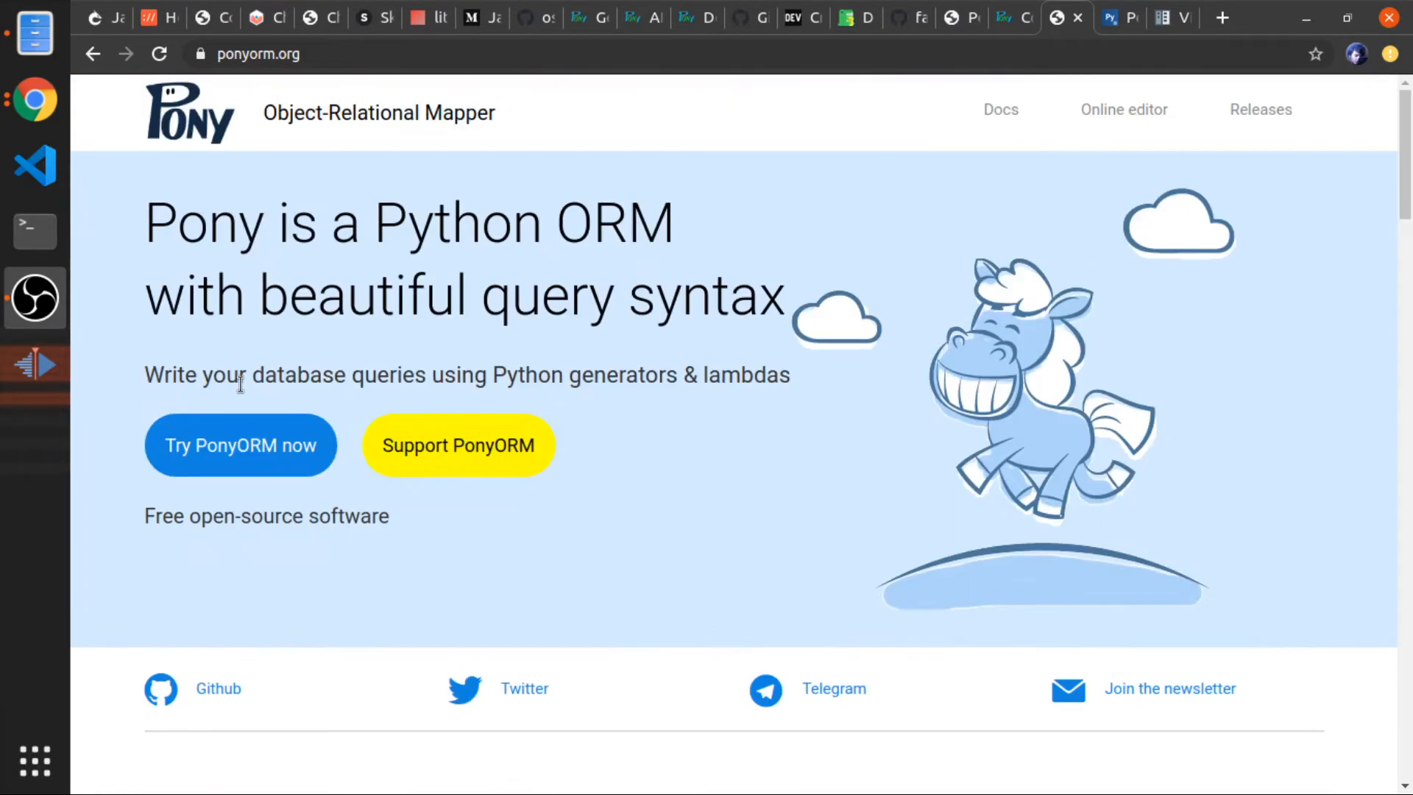
left_click(240, 444)
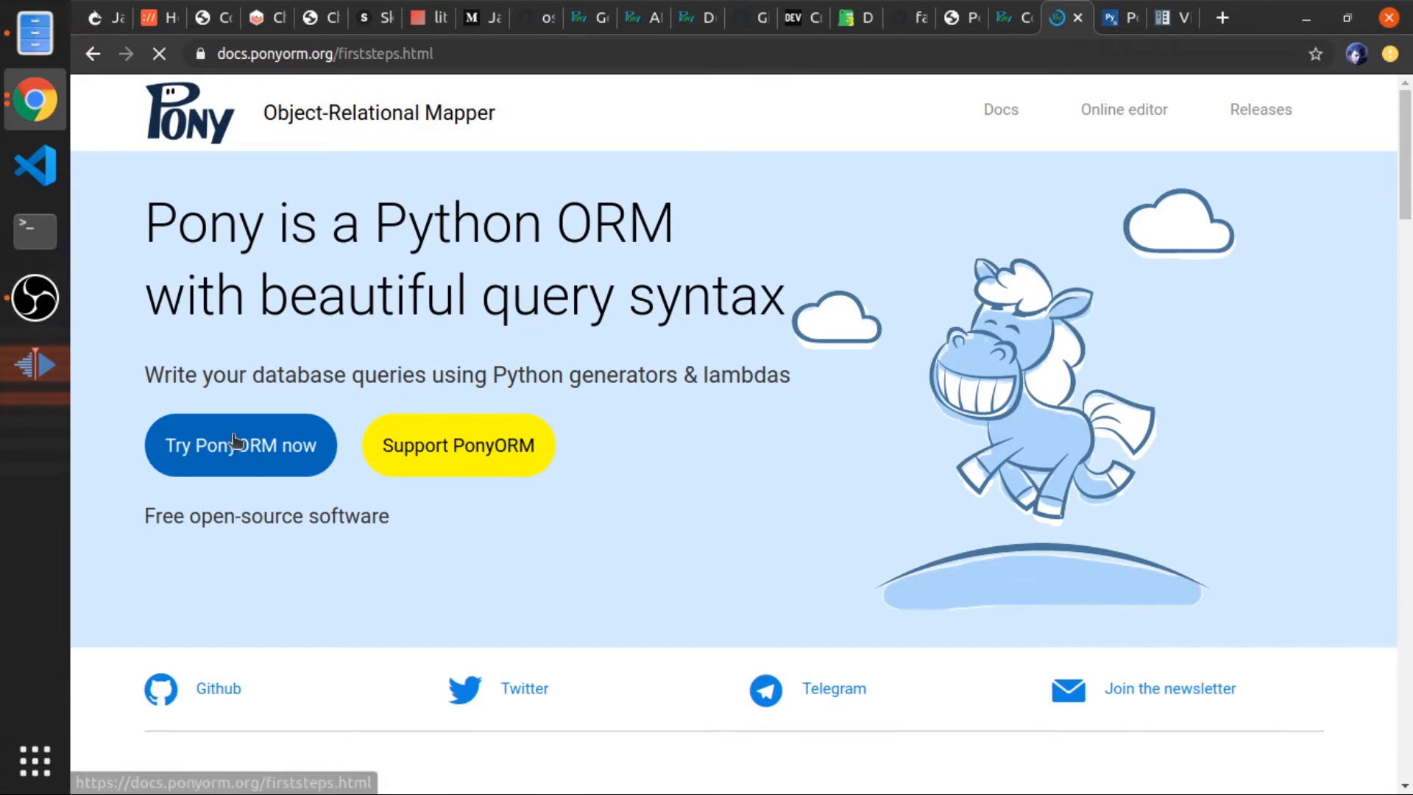
left_click(240, 444)
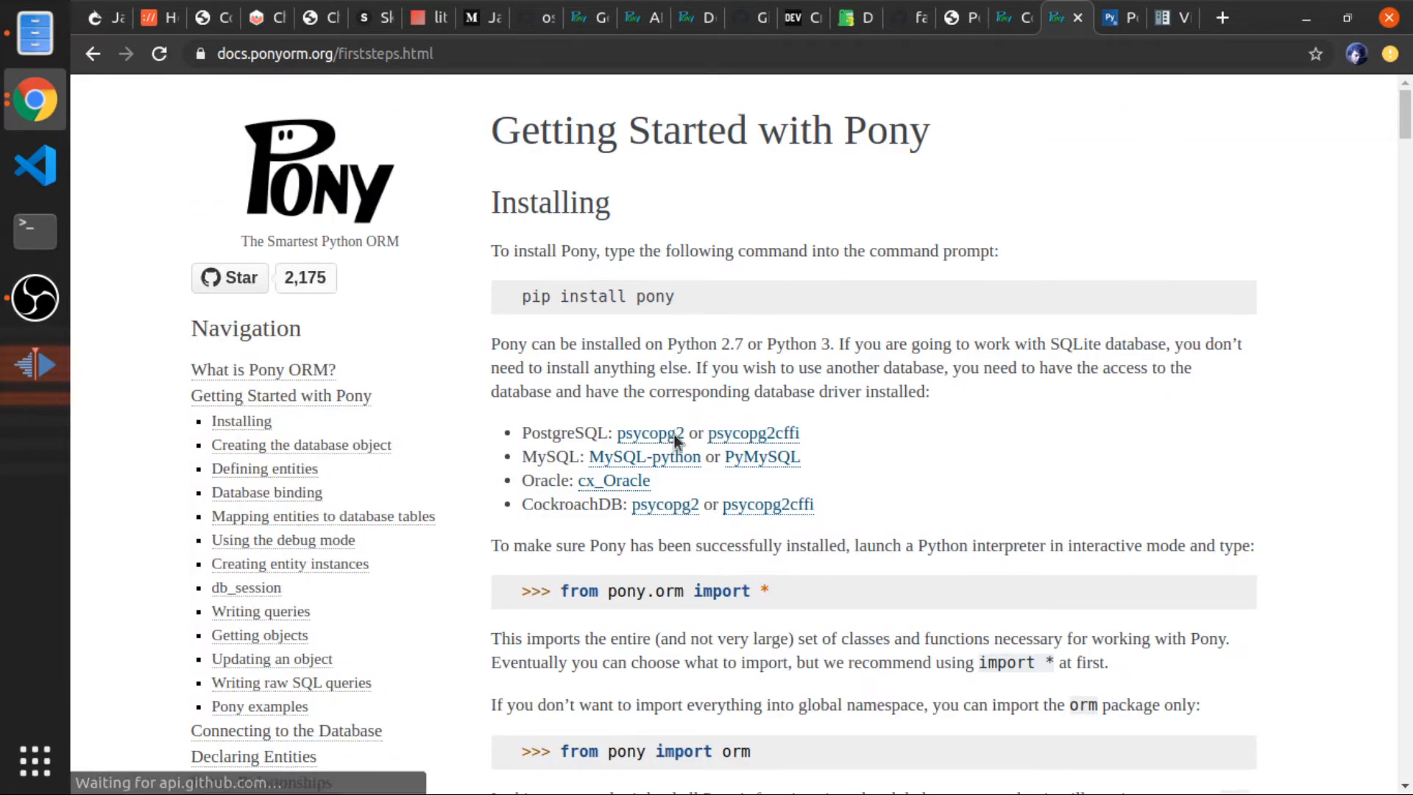
double_click(533, 296)
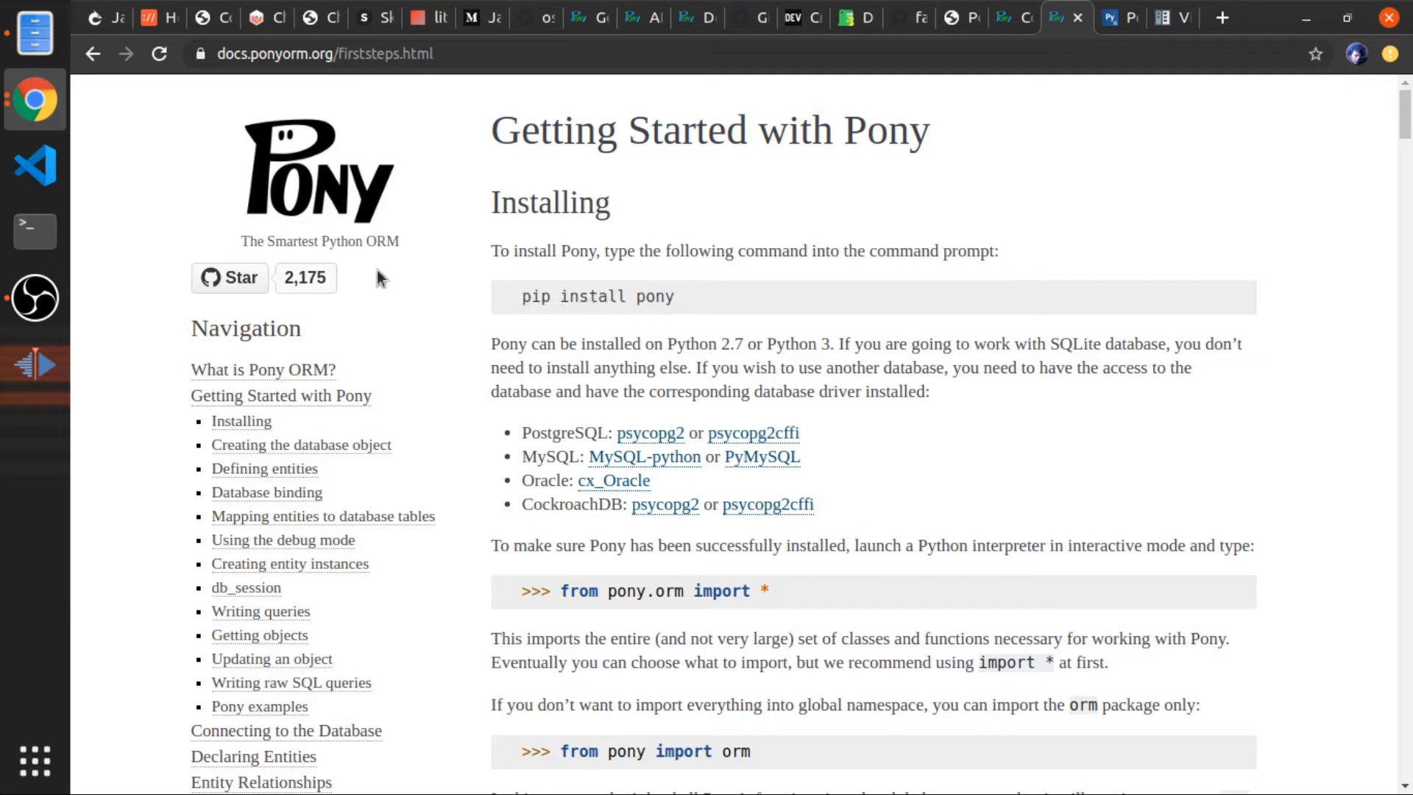
left_click(34, 231)
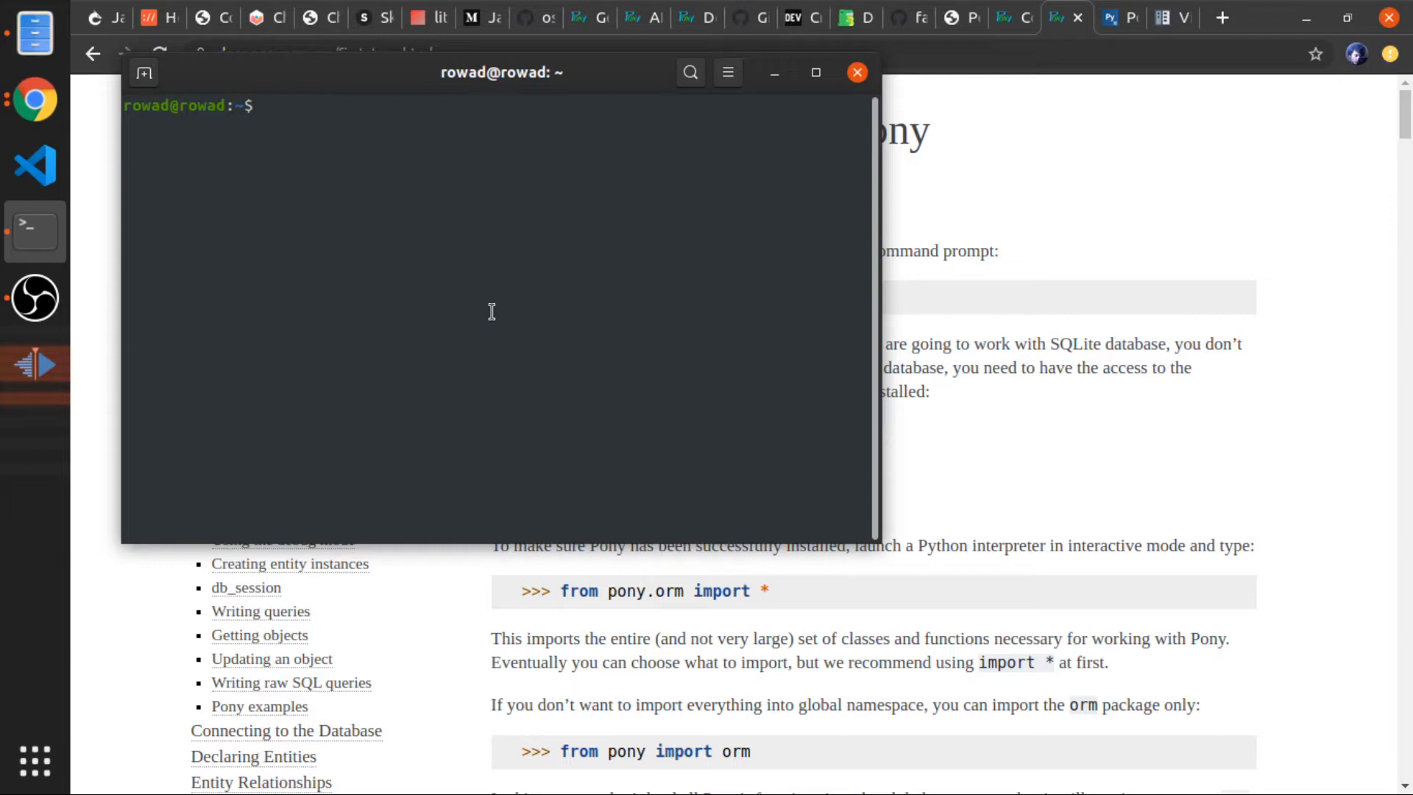
mouse_move(1139, 174)
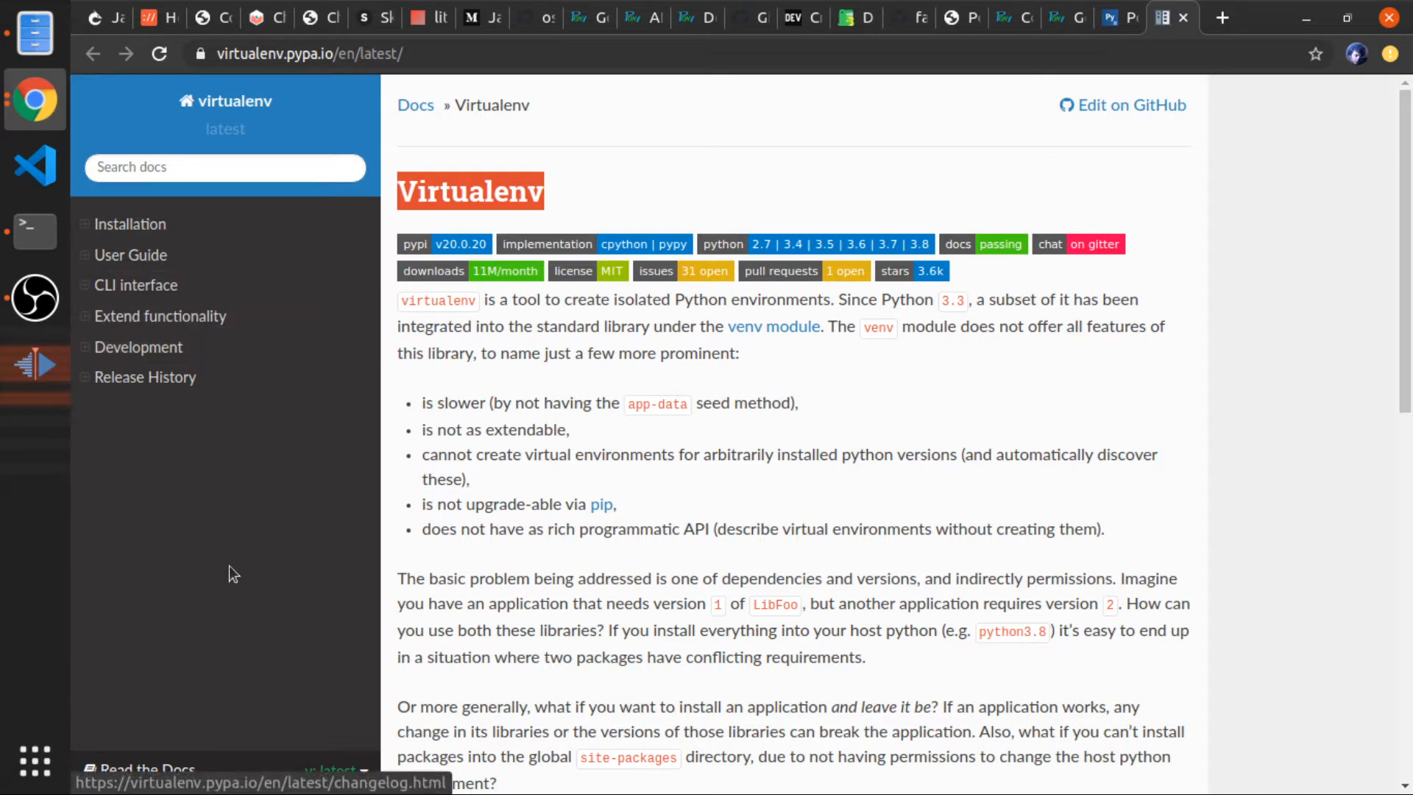
mouse_move(199, 518)
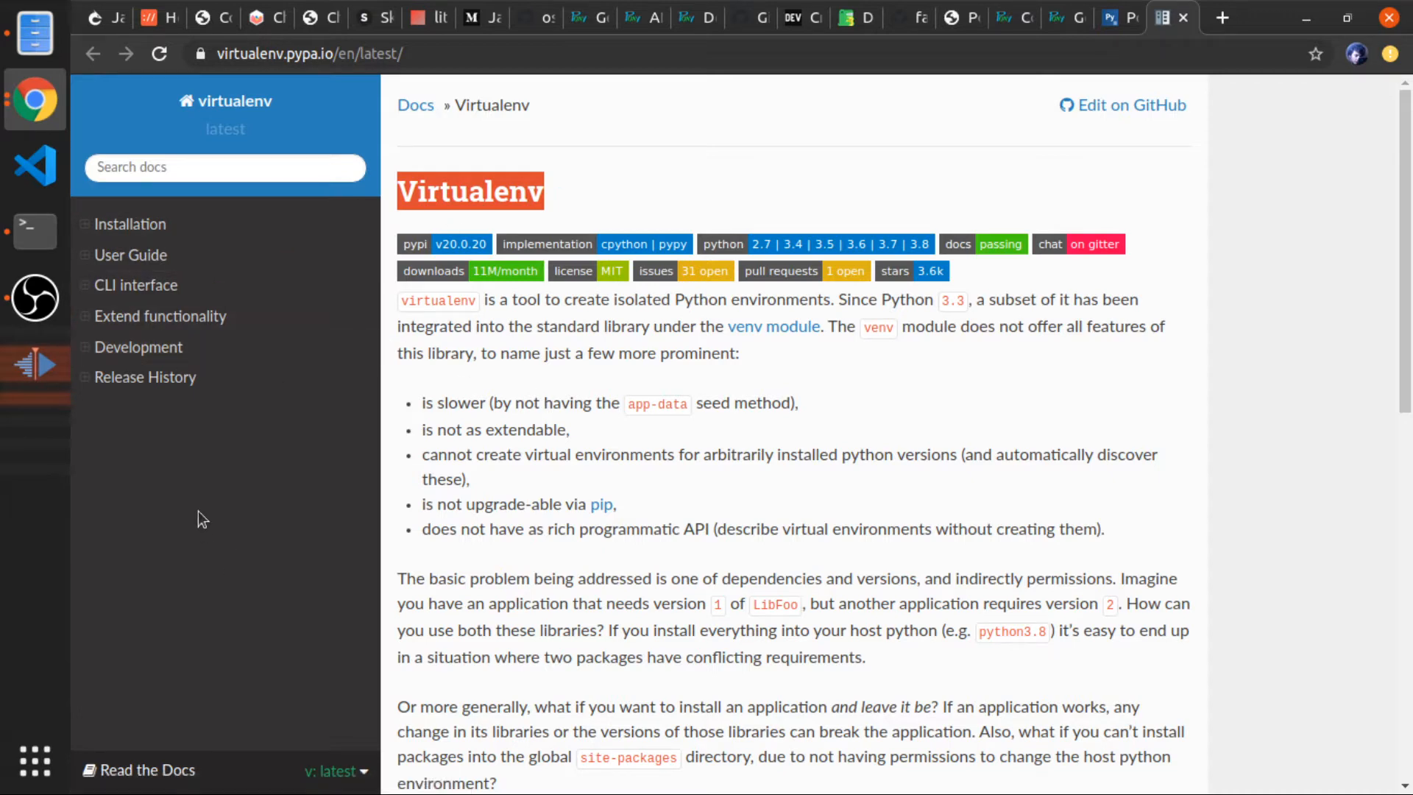
mouse_move(34, 230)
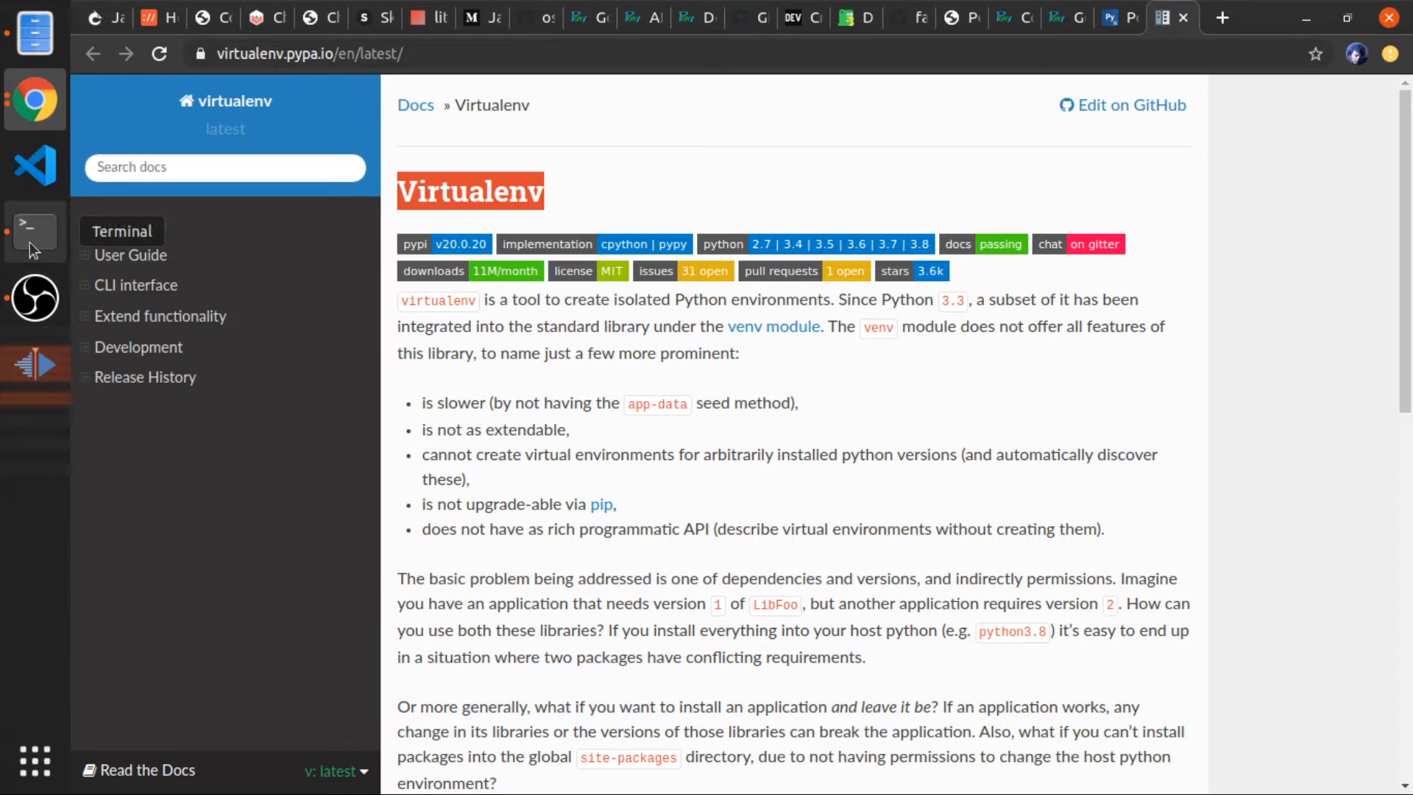
From the Desktop, make a PonyORM_yt folder with mkdir and cd into it
left_click(34, 230)
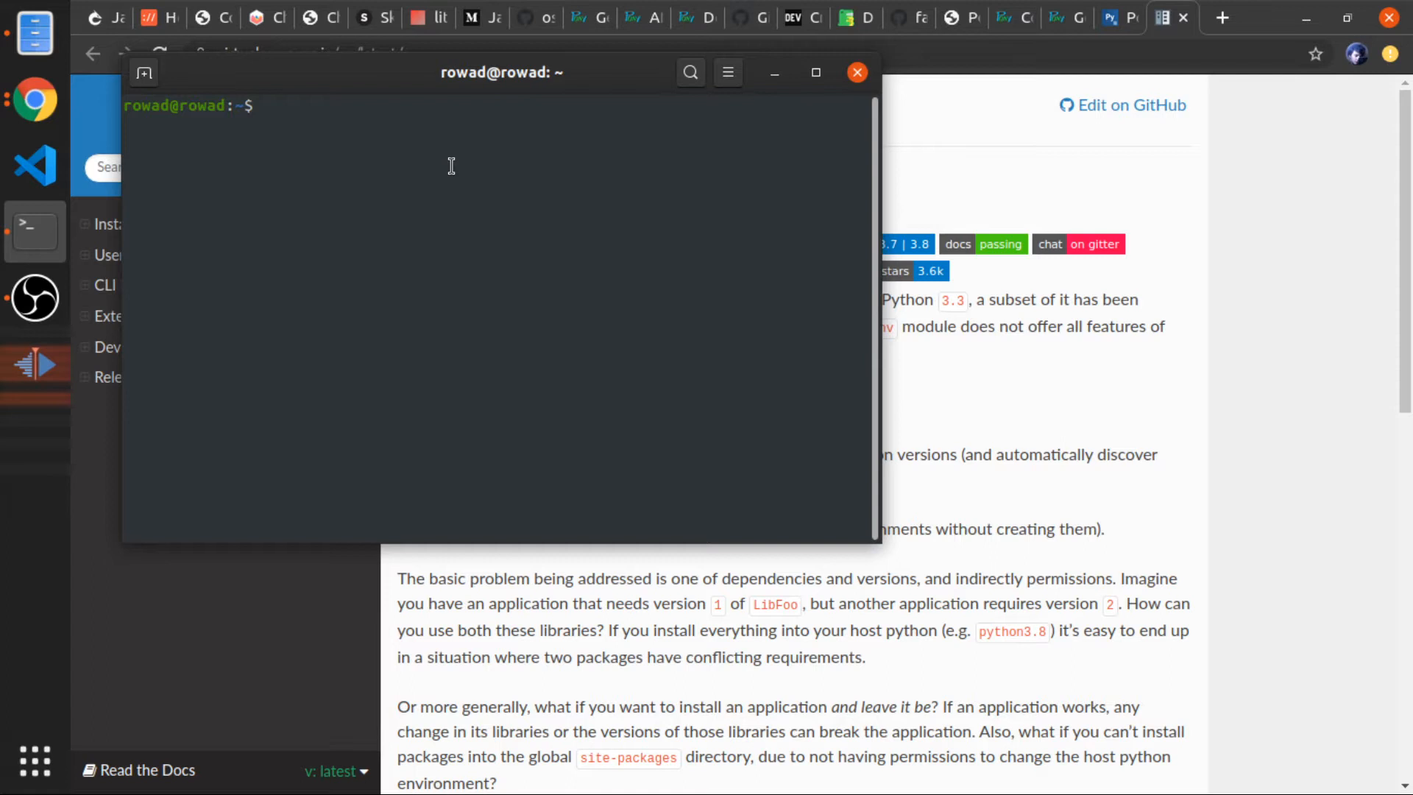
type("cd Desktop/")
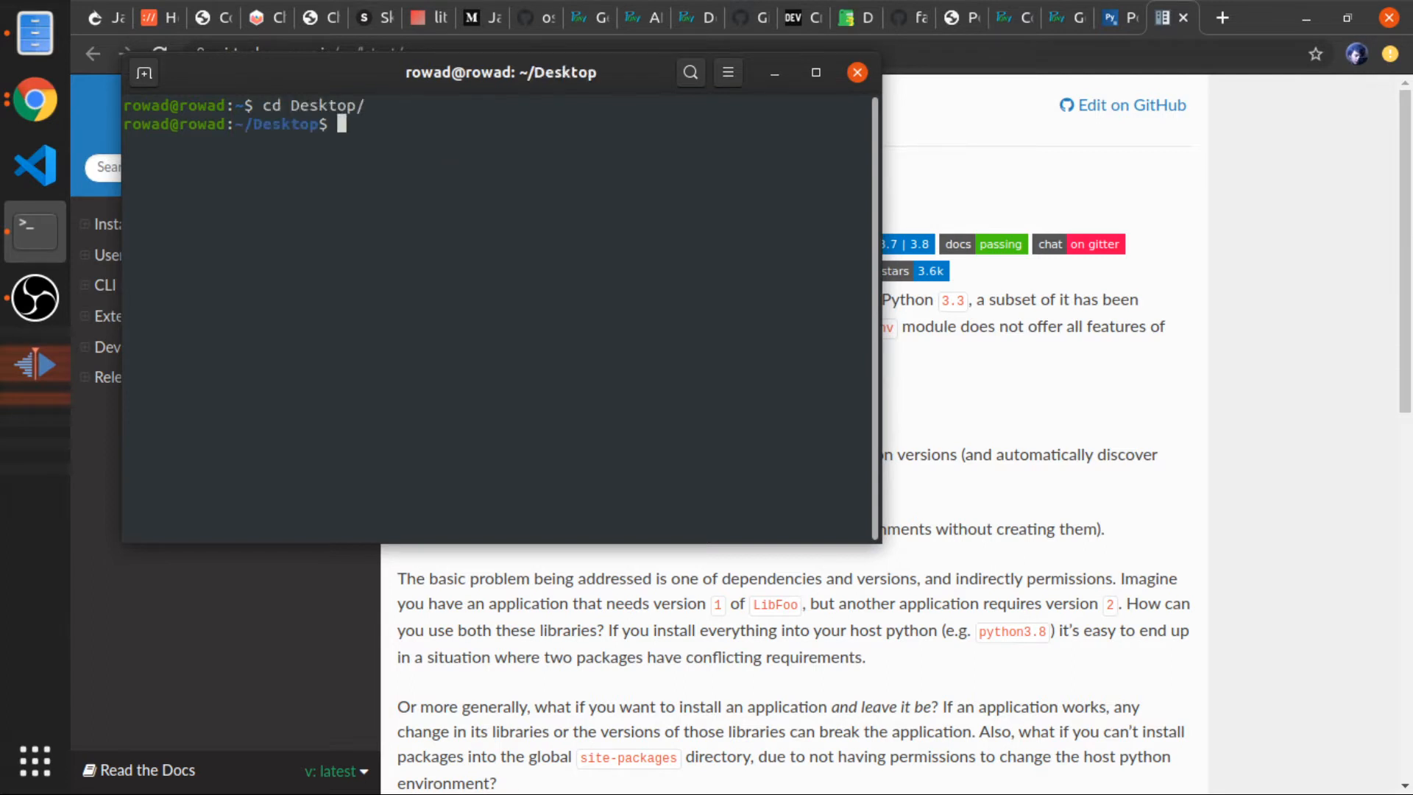
type("mkdir")
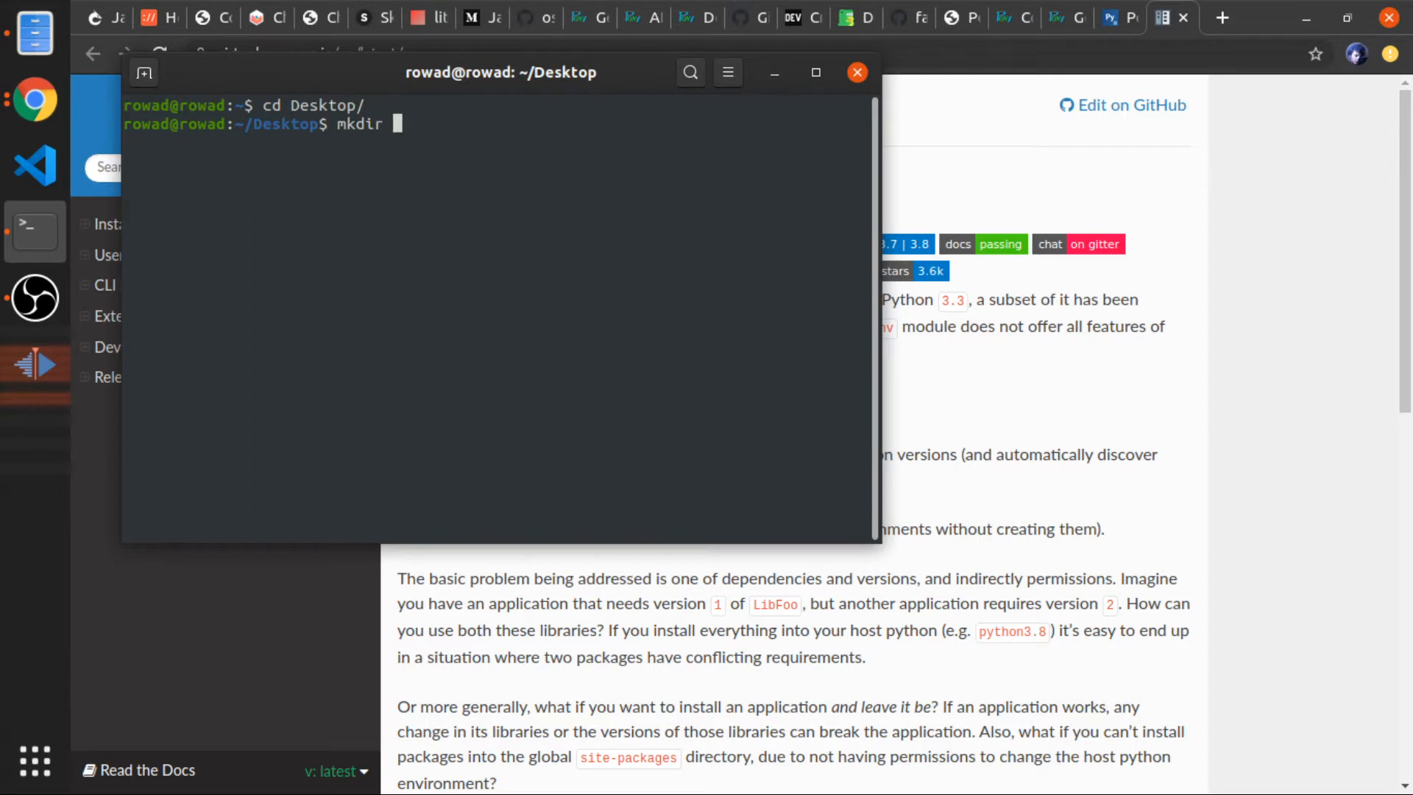
type("P")
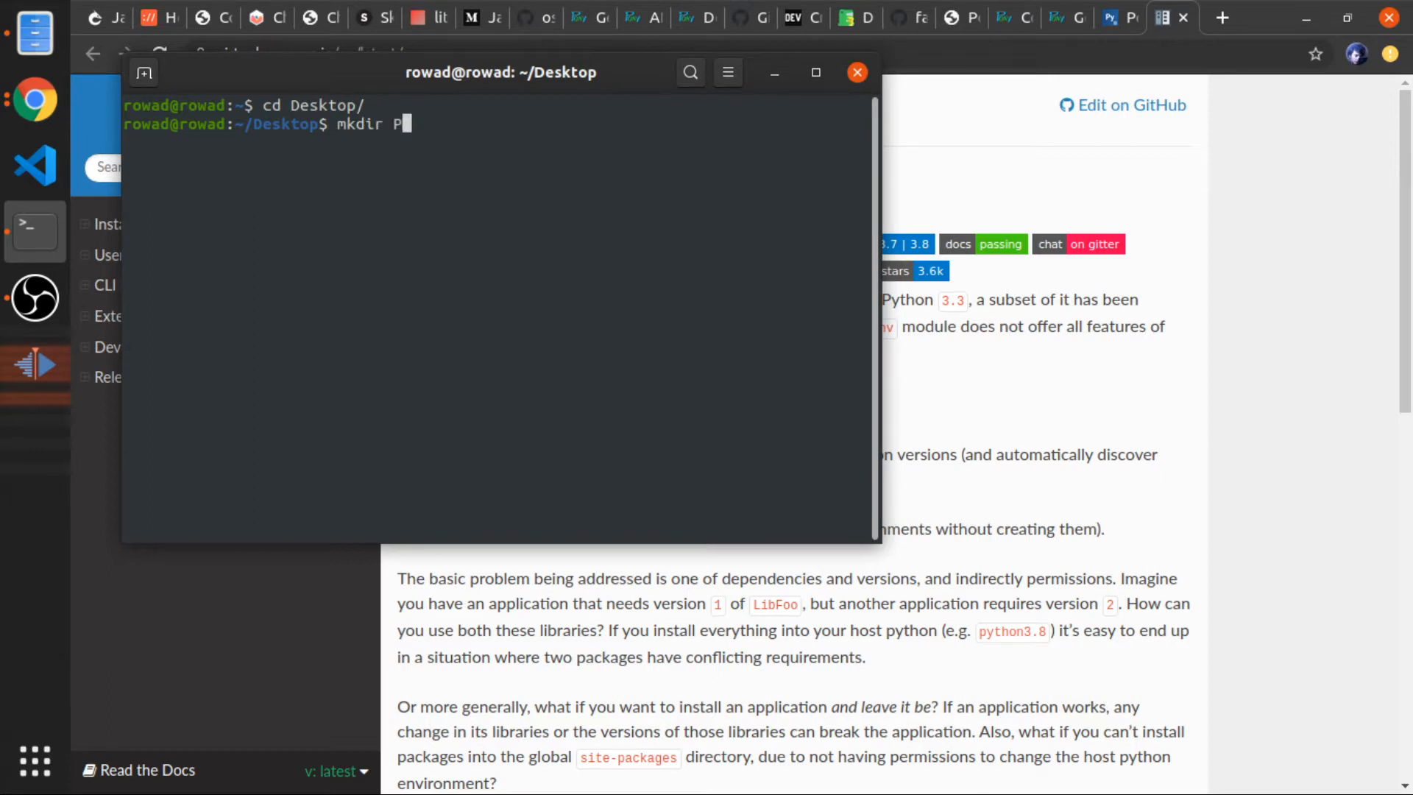
type("onyORM_yt")
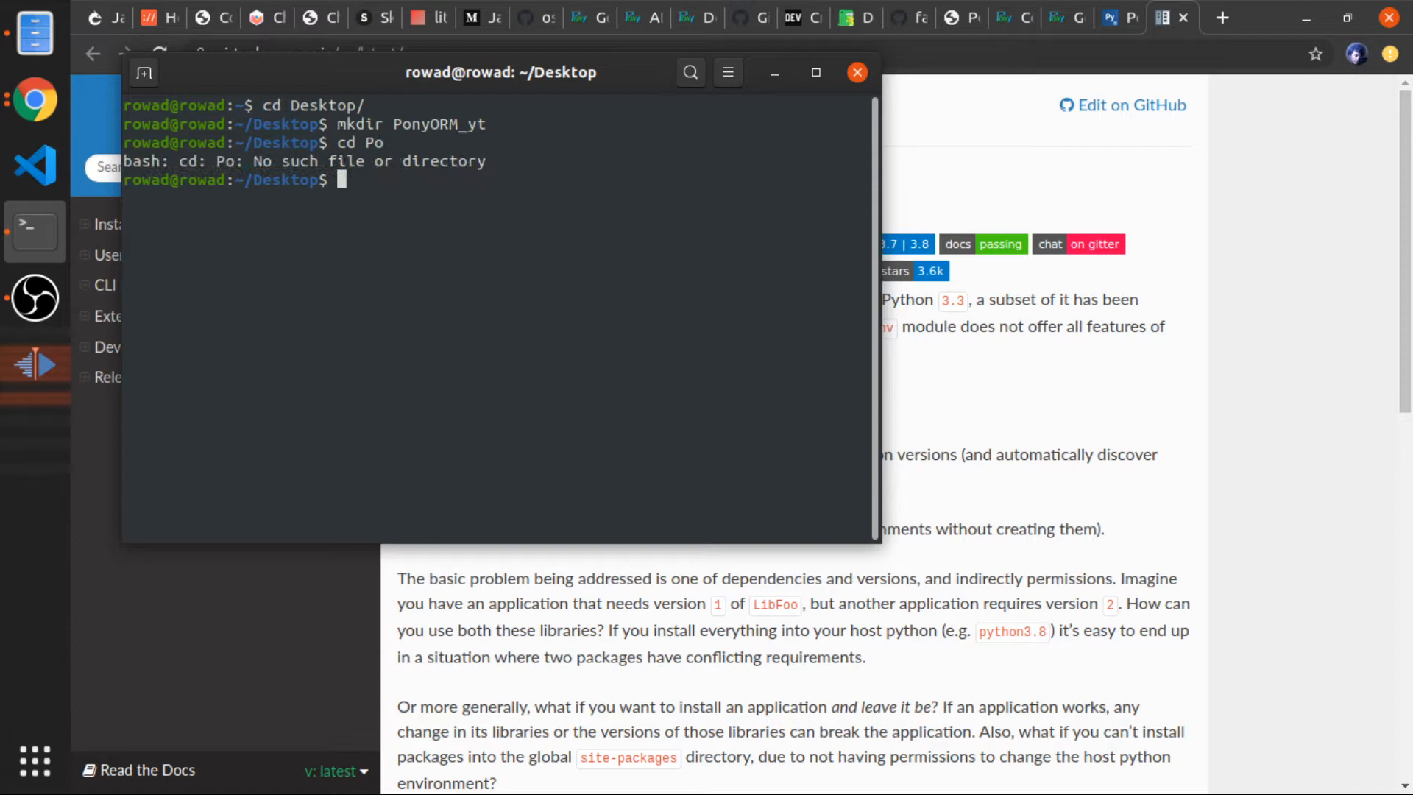
type("cd PonyORM_yt/")
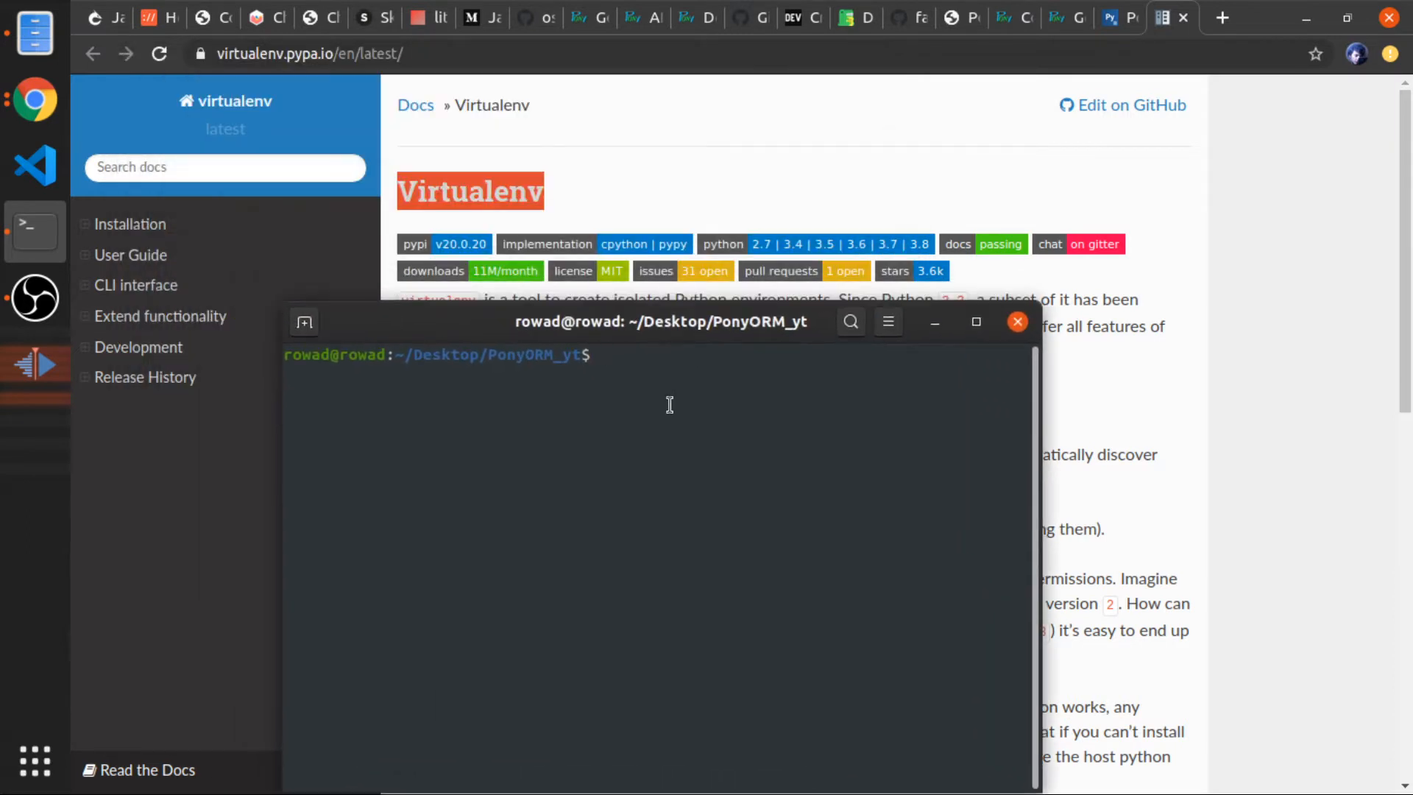
Create the mypython virtualenv and activate it via source mypython/bin/activate
type("virtualenv my")
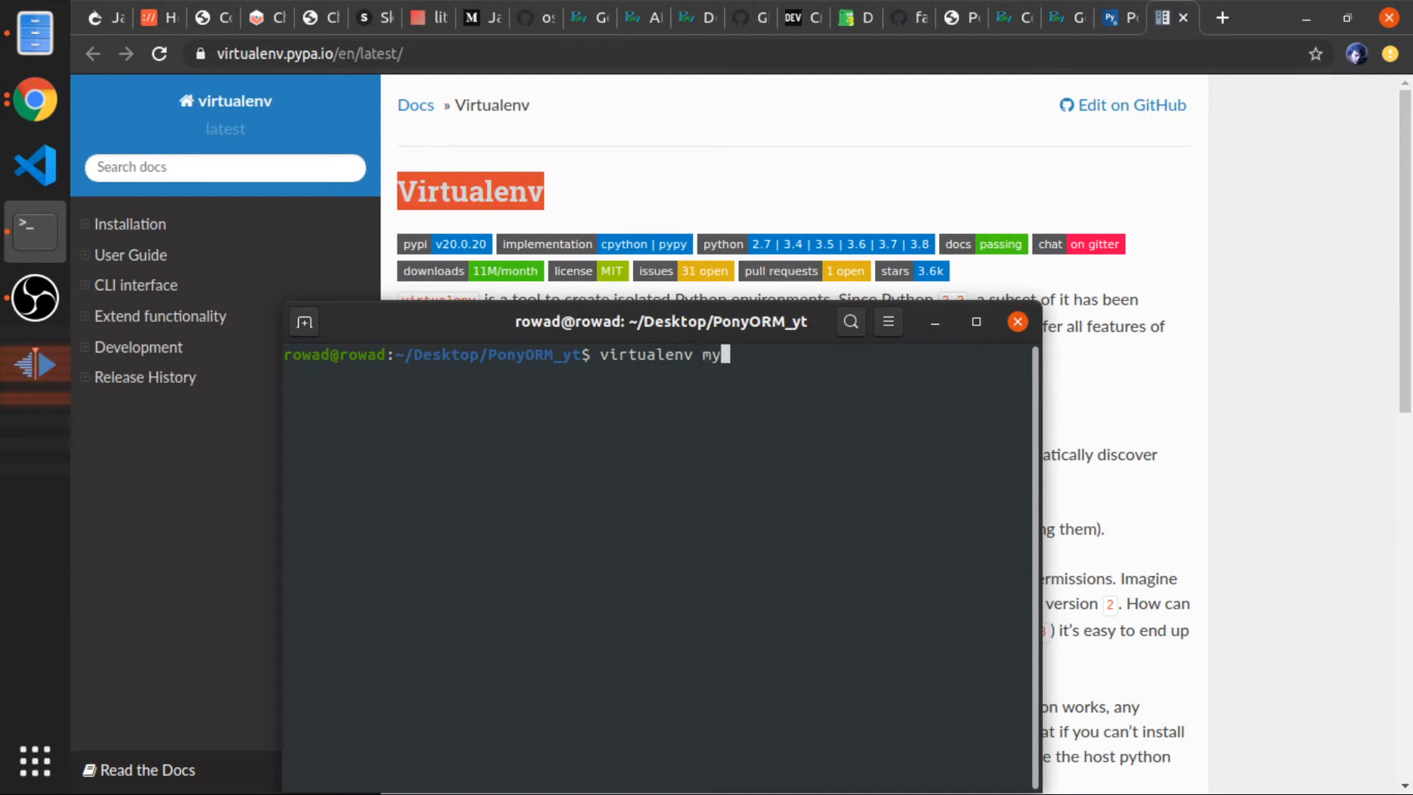
type("python")
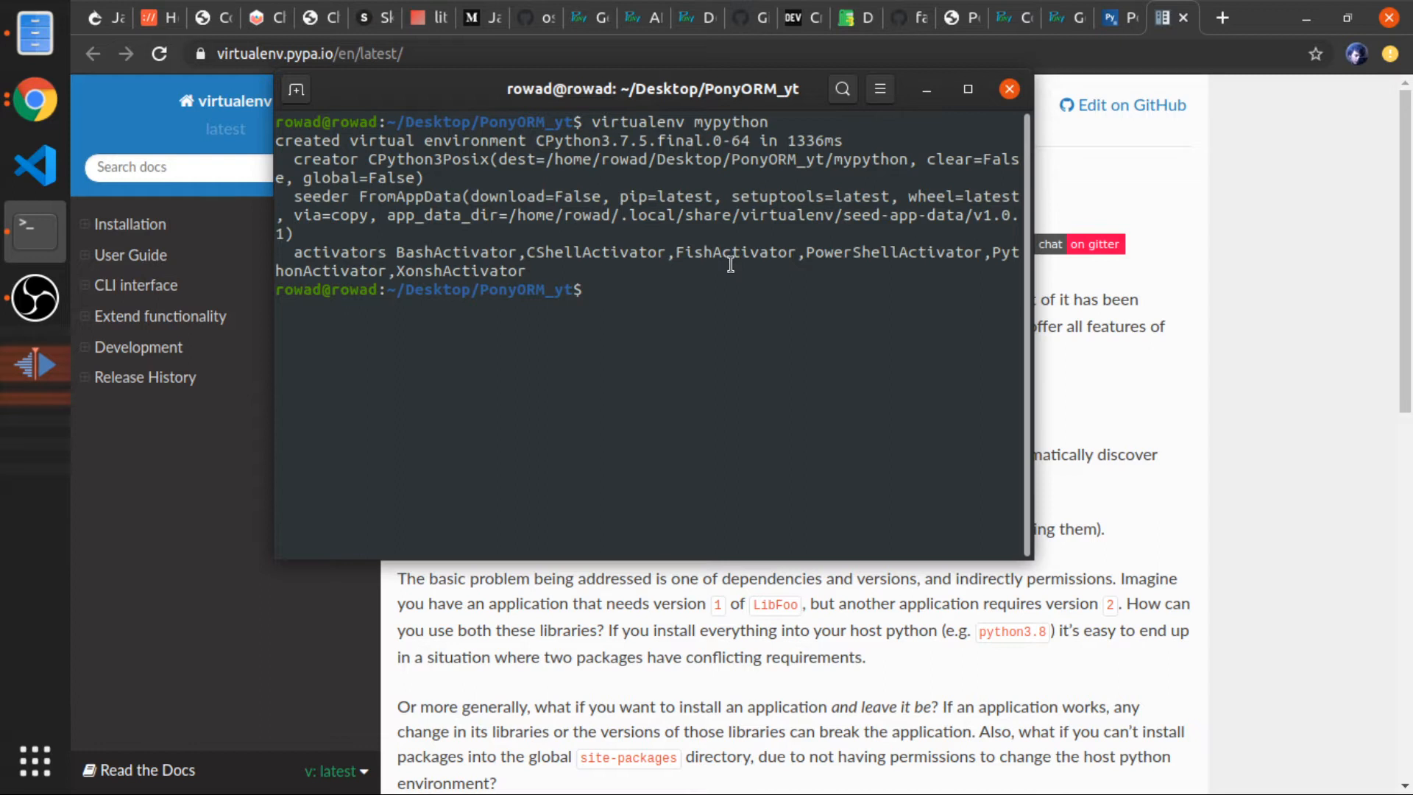
type("source mypython/")
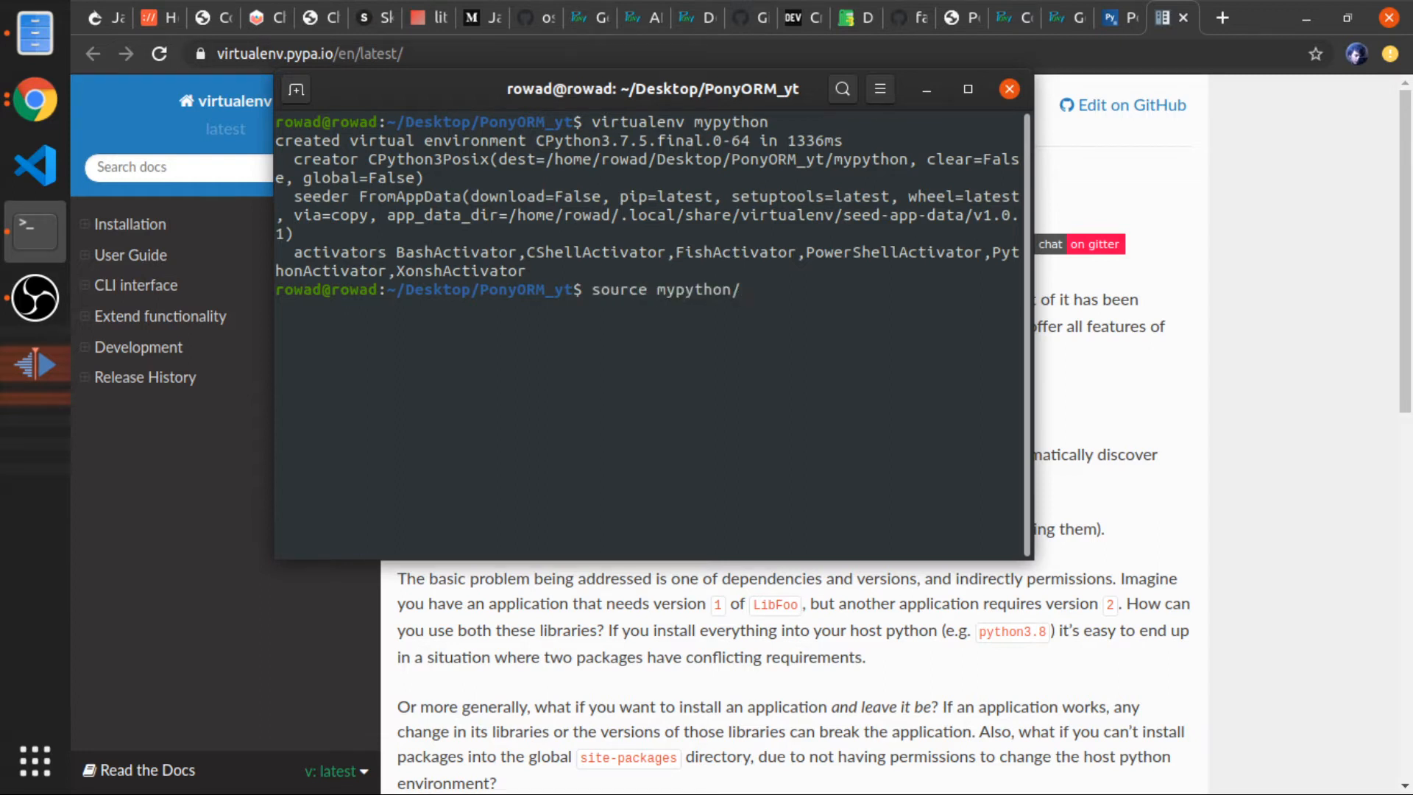
type("bin/")
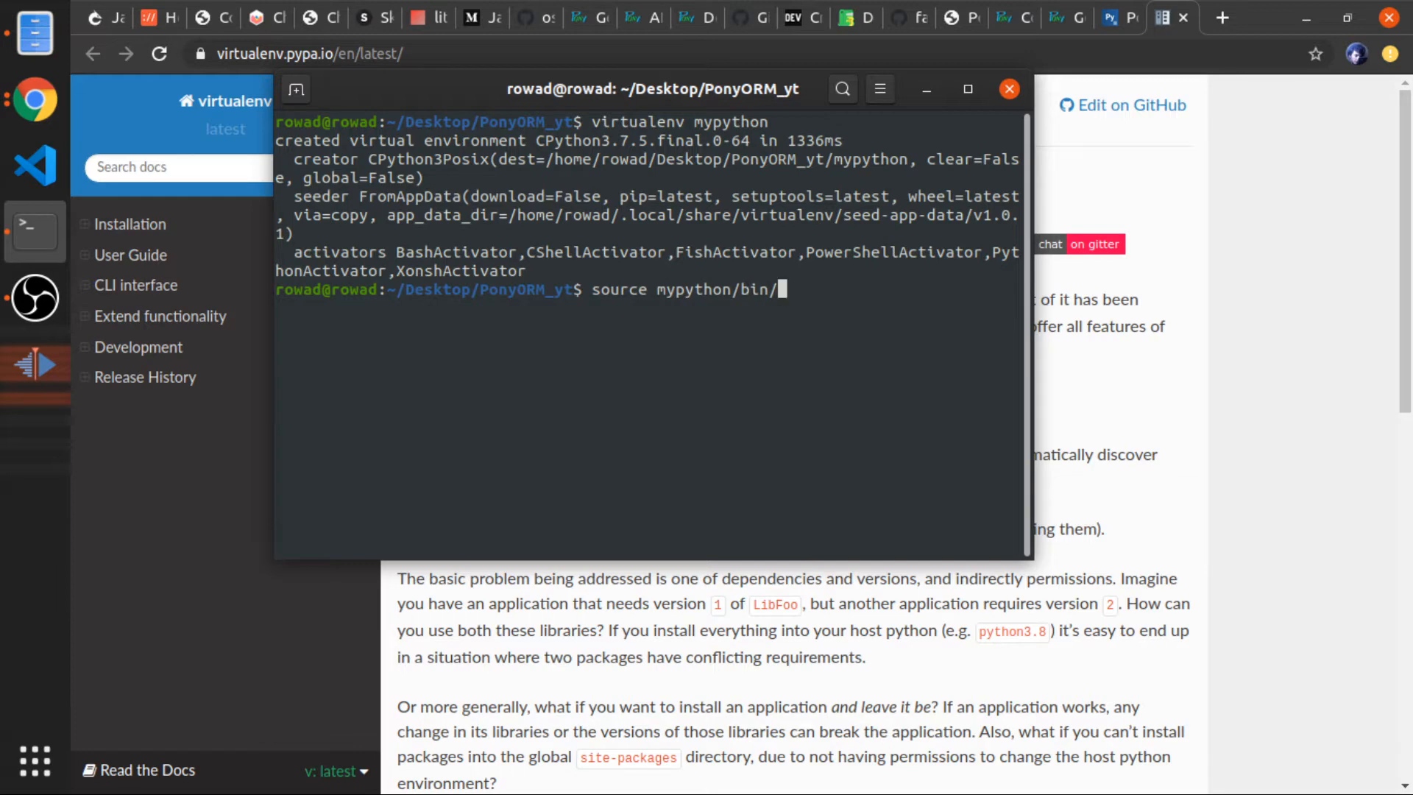
type("activate")
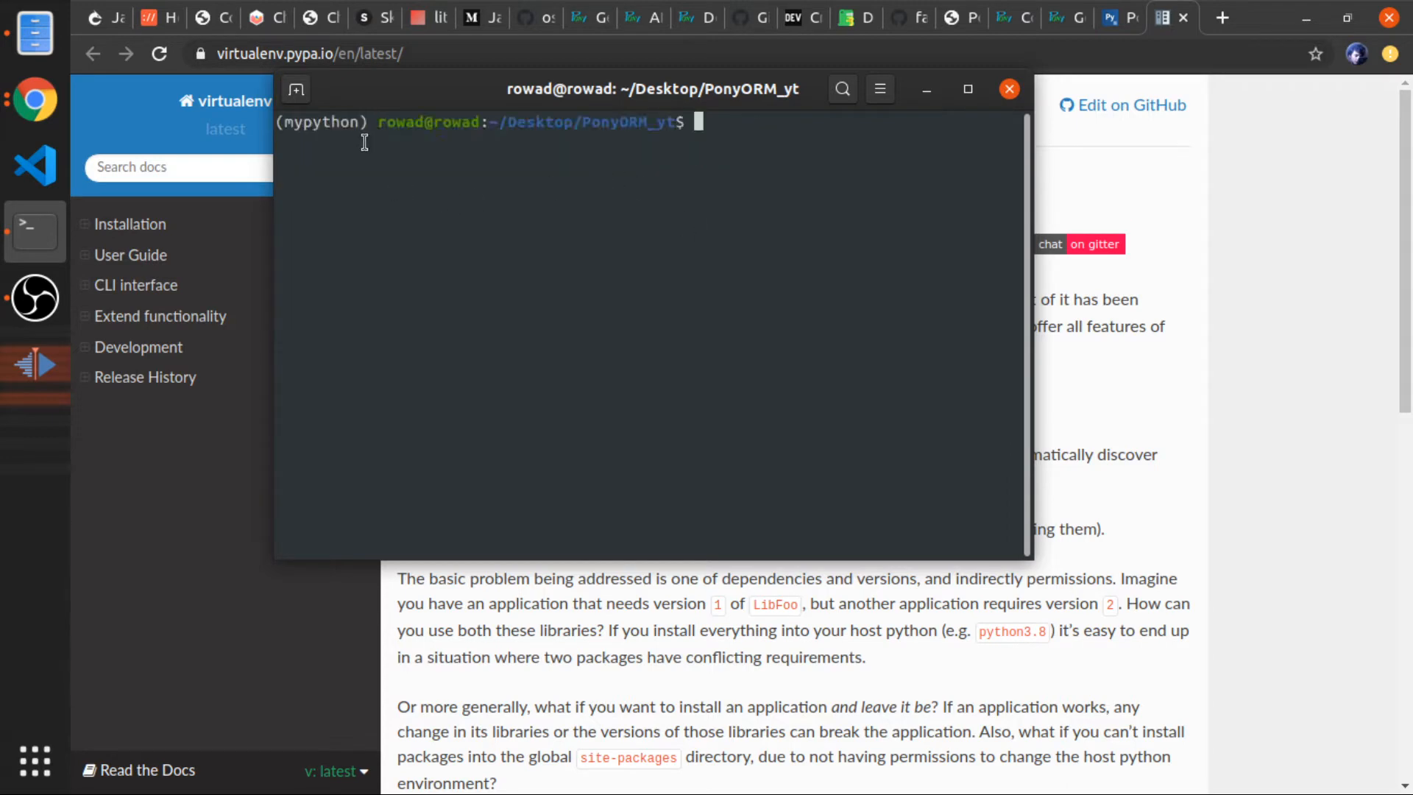
Run pip install pony inside the active mypython environment
double_click(321, 122)
type("pip")
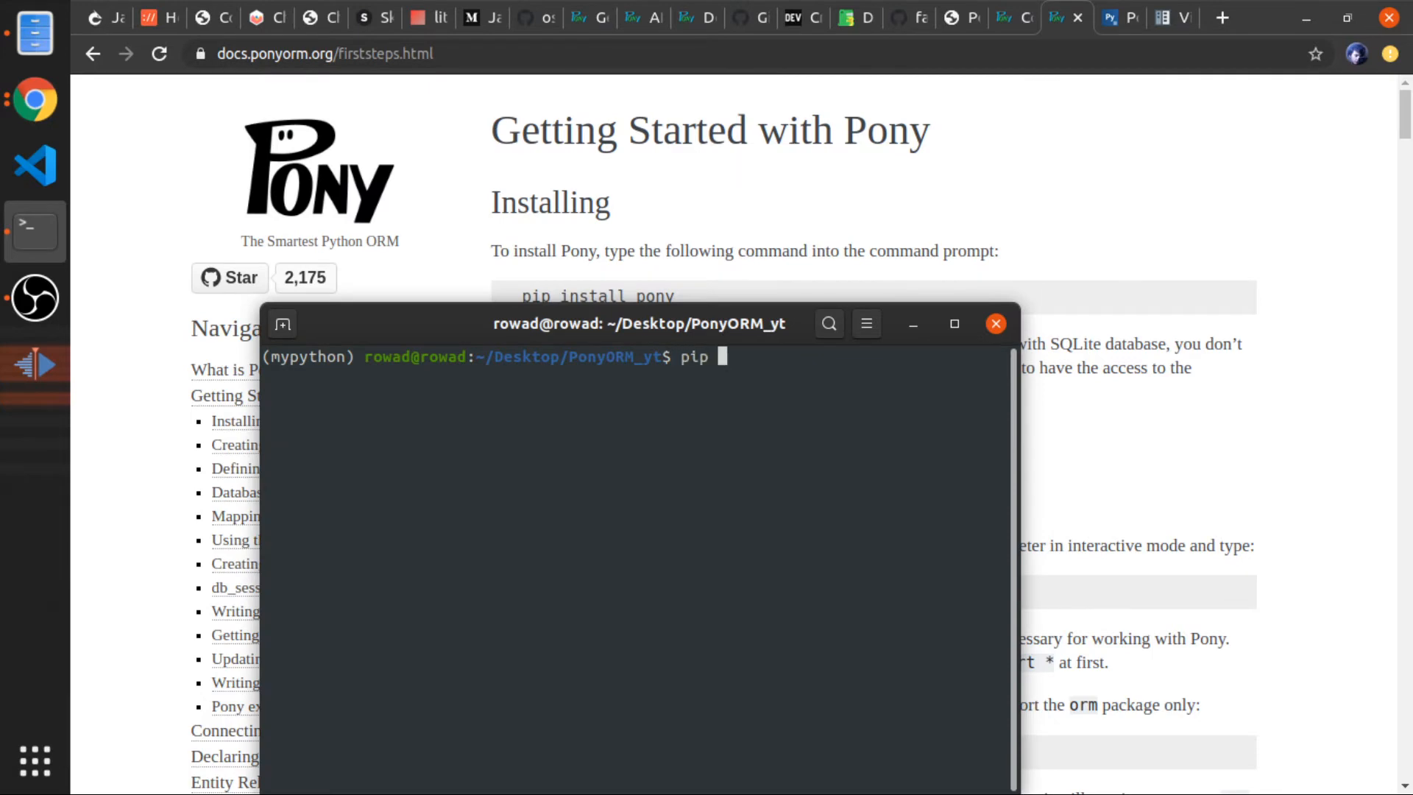
type("install pony")
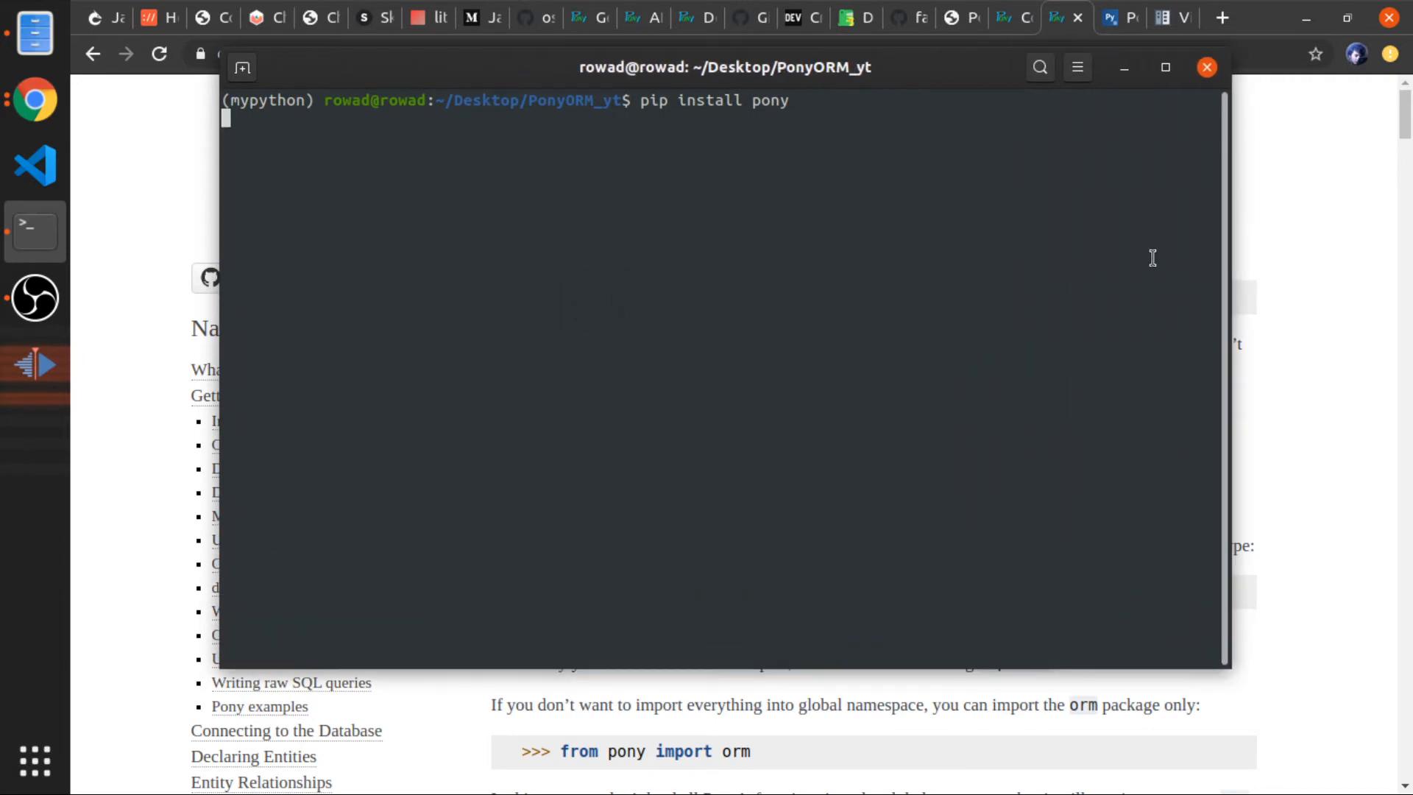
mouse_move(1273, 315)
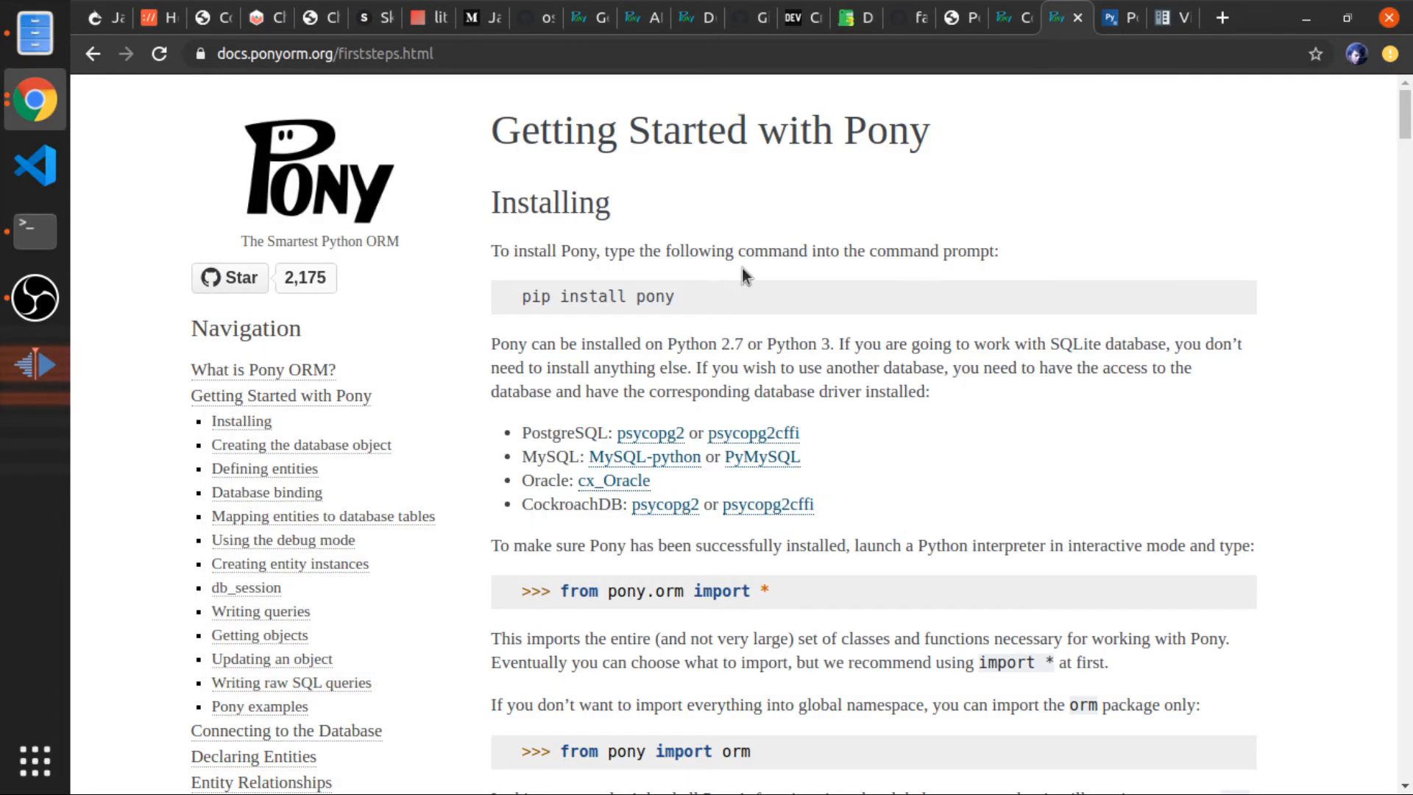
scroll("down", 3)
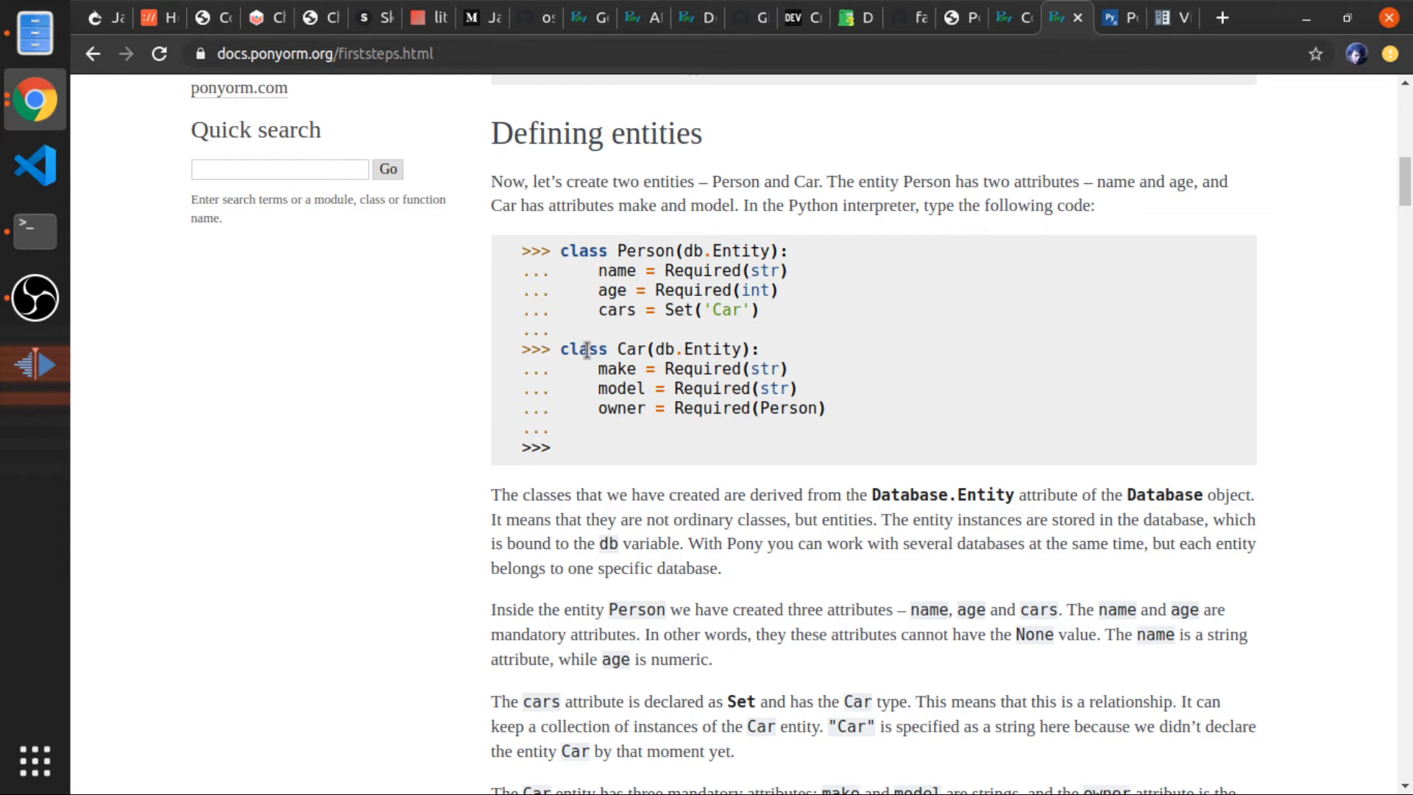
scroll("down", 3)
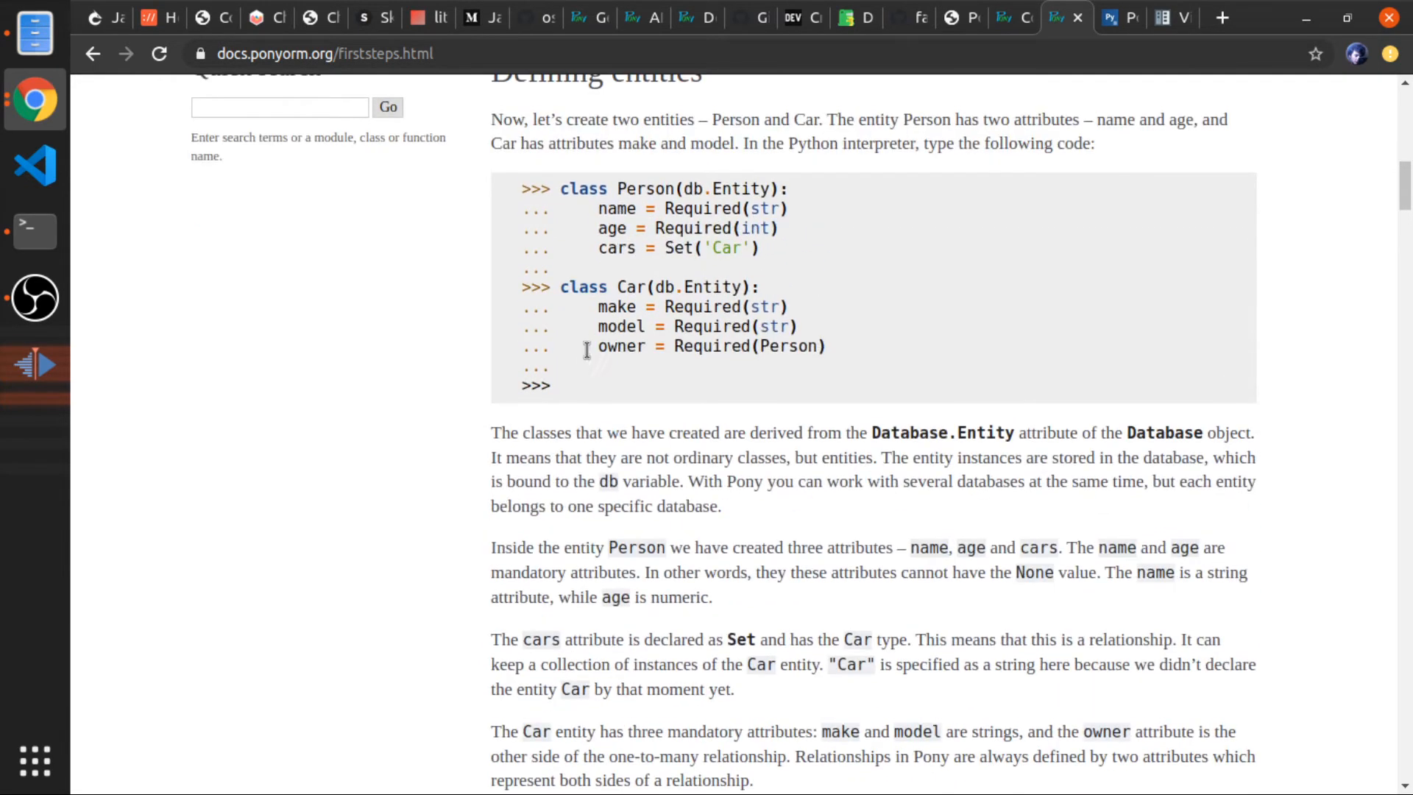
scroll("up", 3)
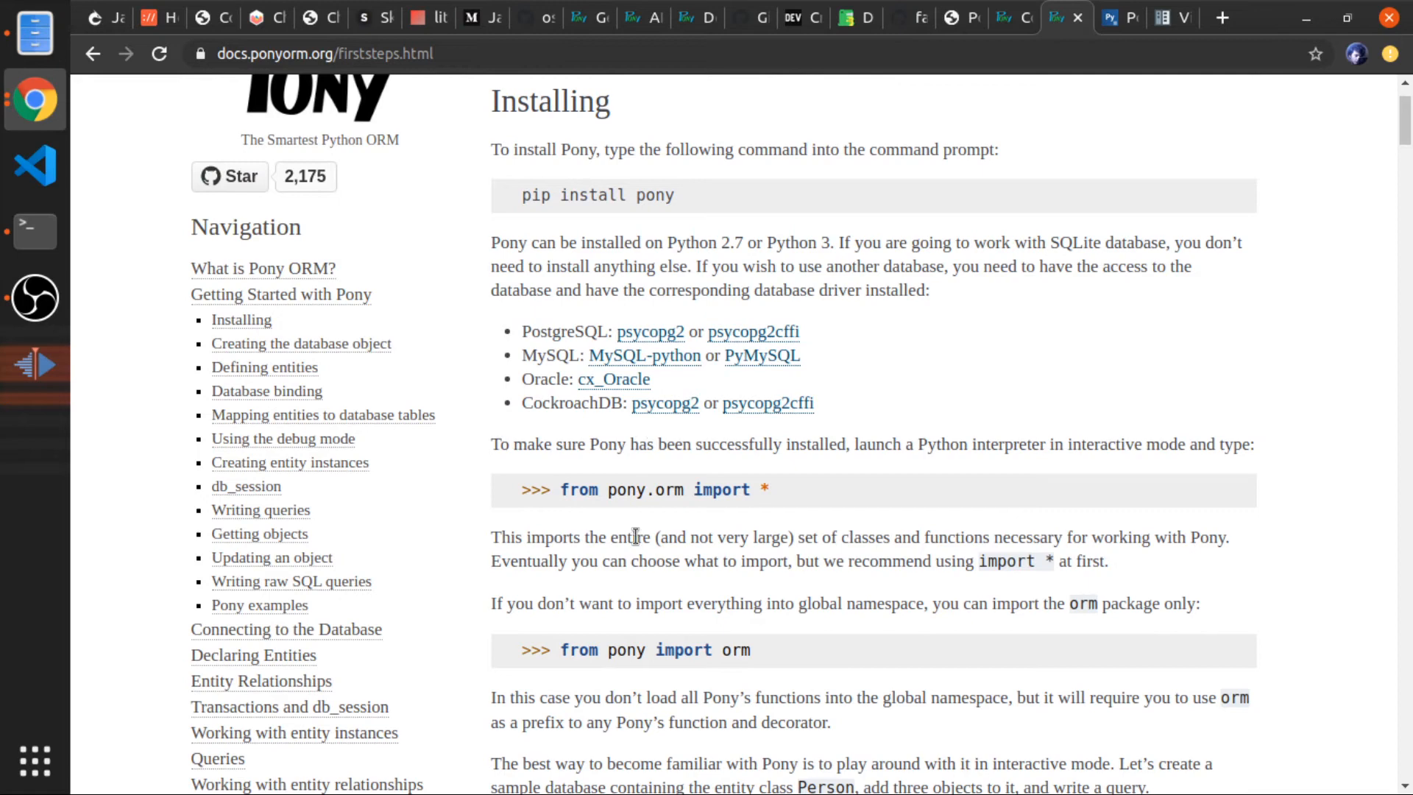
mouse_move(655, 511)
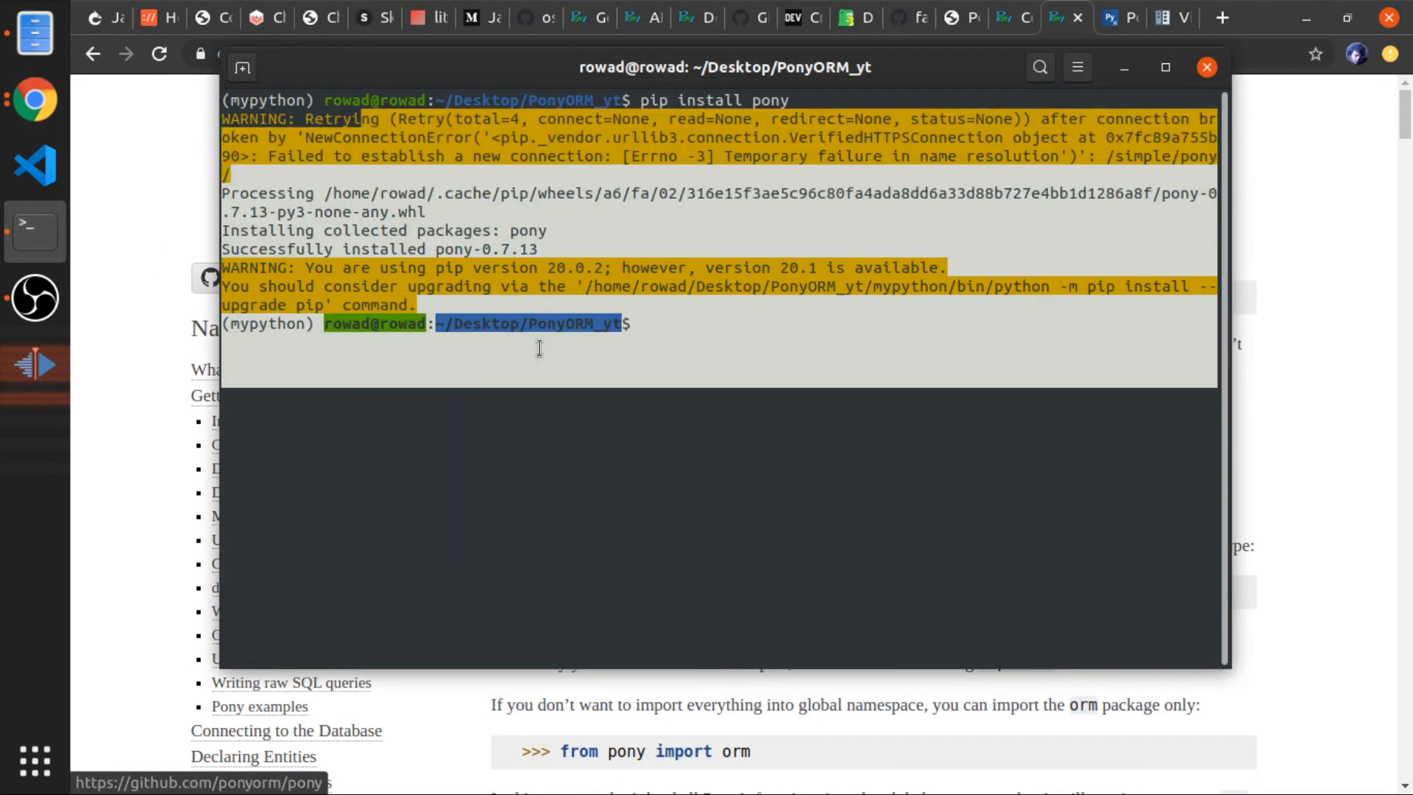
Confirm pony 0.7.13 installed, then launch VS Code on the folder with code
type("p")
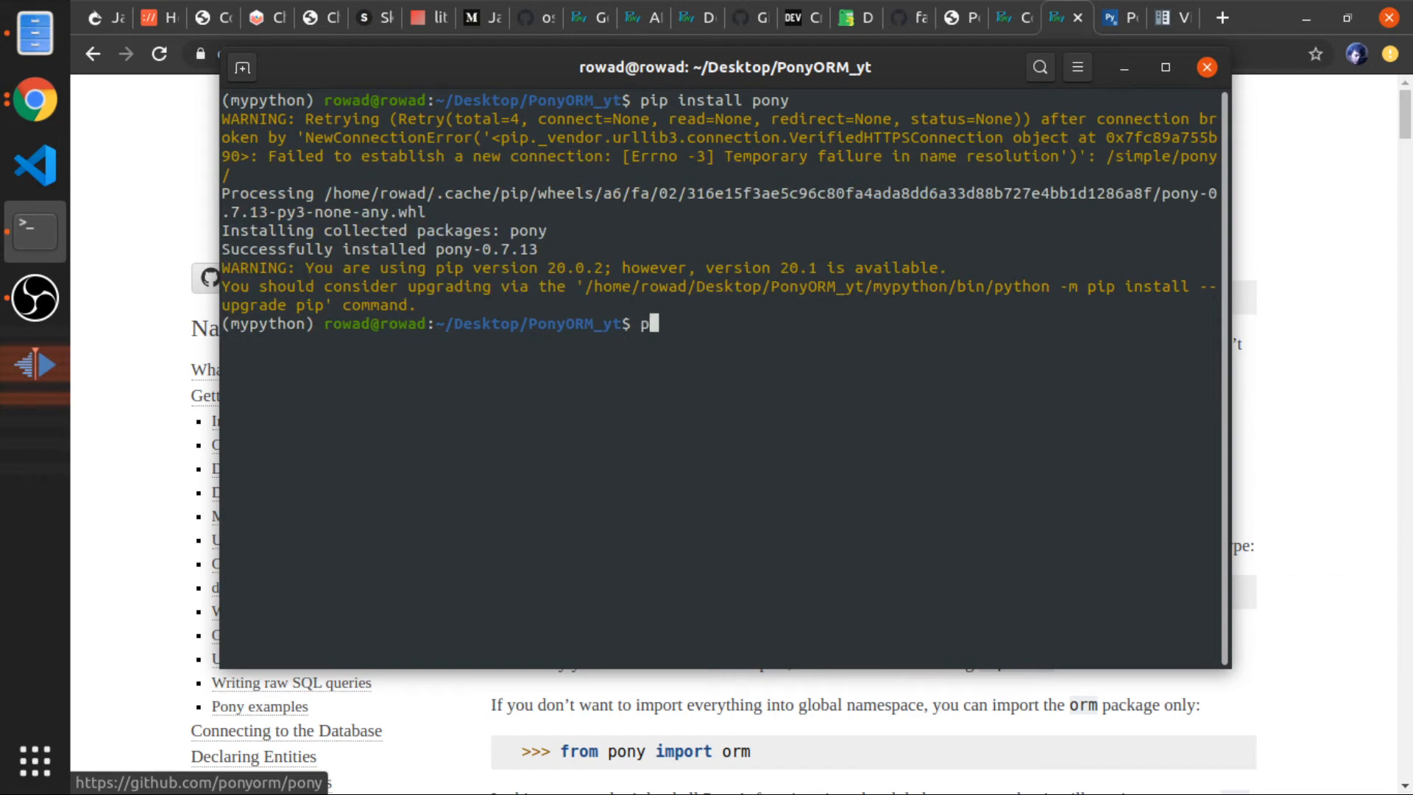
type("ip")
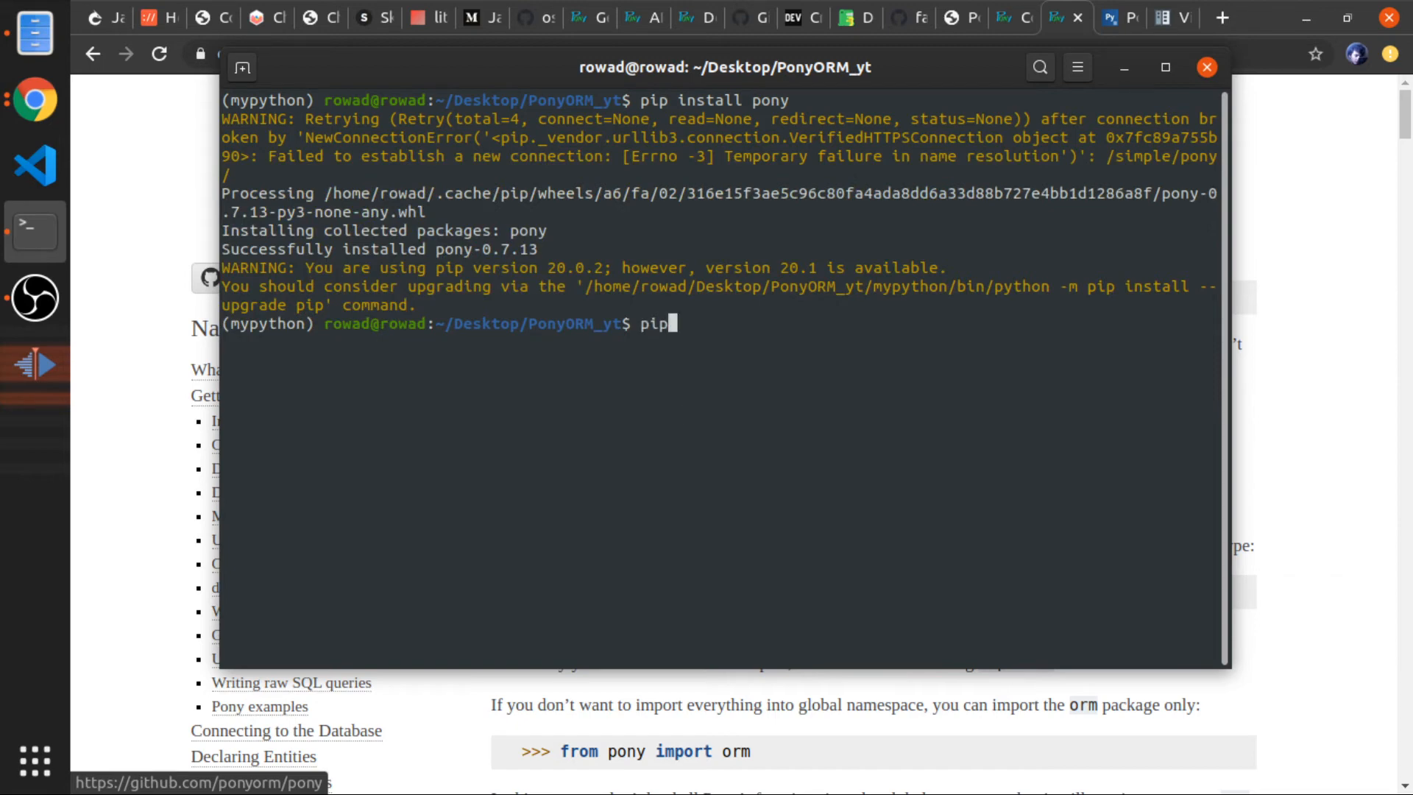
type("code .")
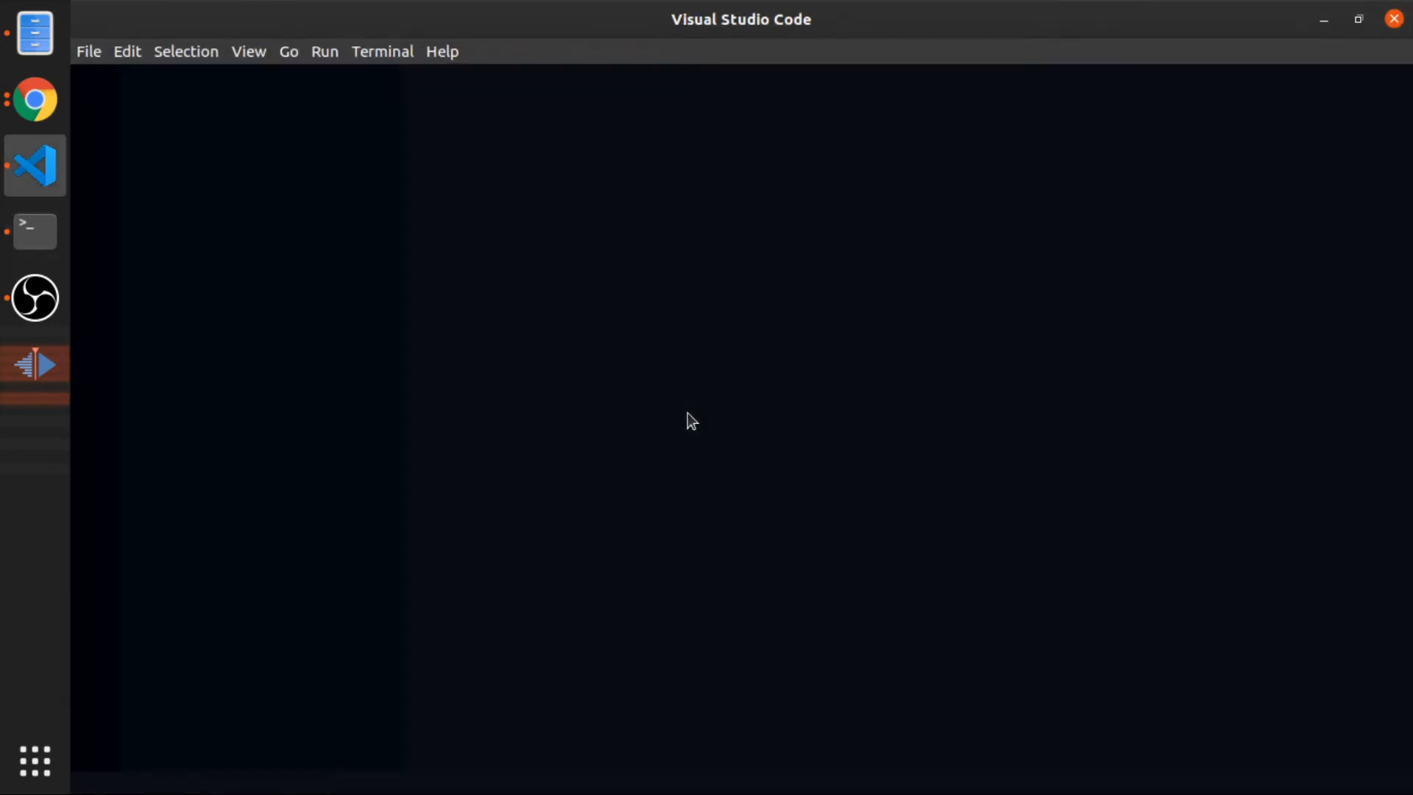
mouse_move(576, 368)
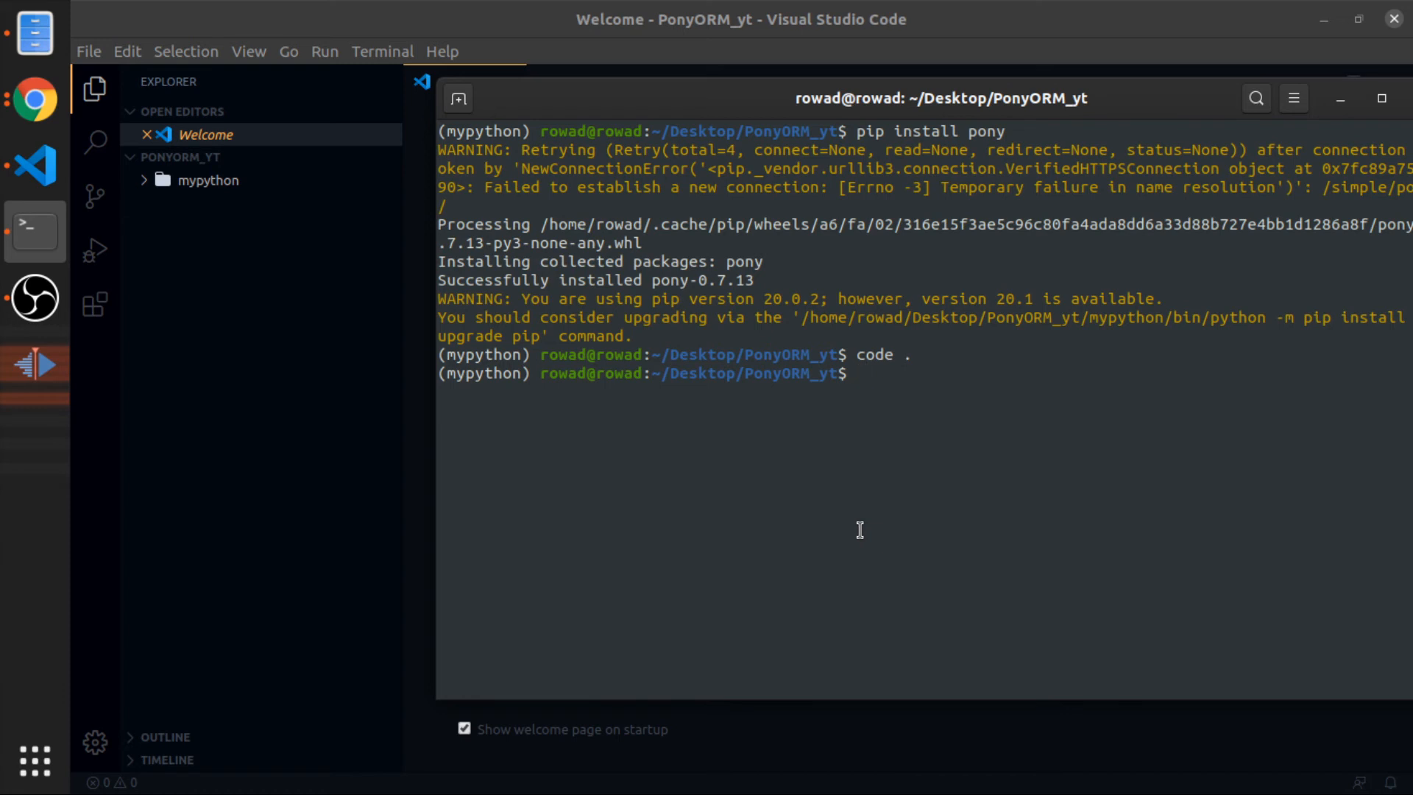
Write the installed package list to req.txt with pip freeze > req.txt
type("re")
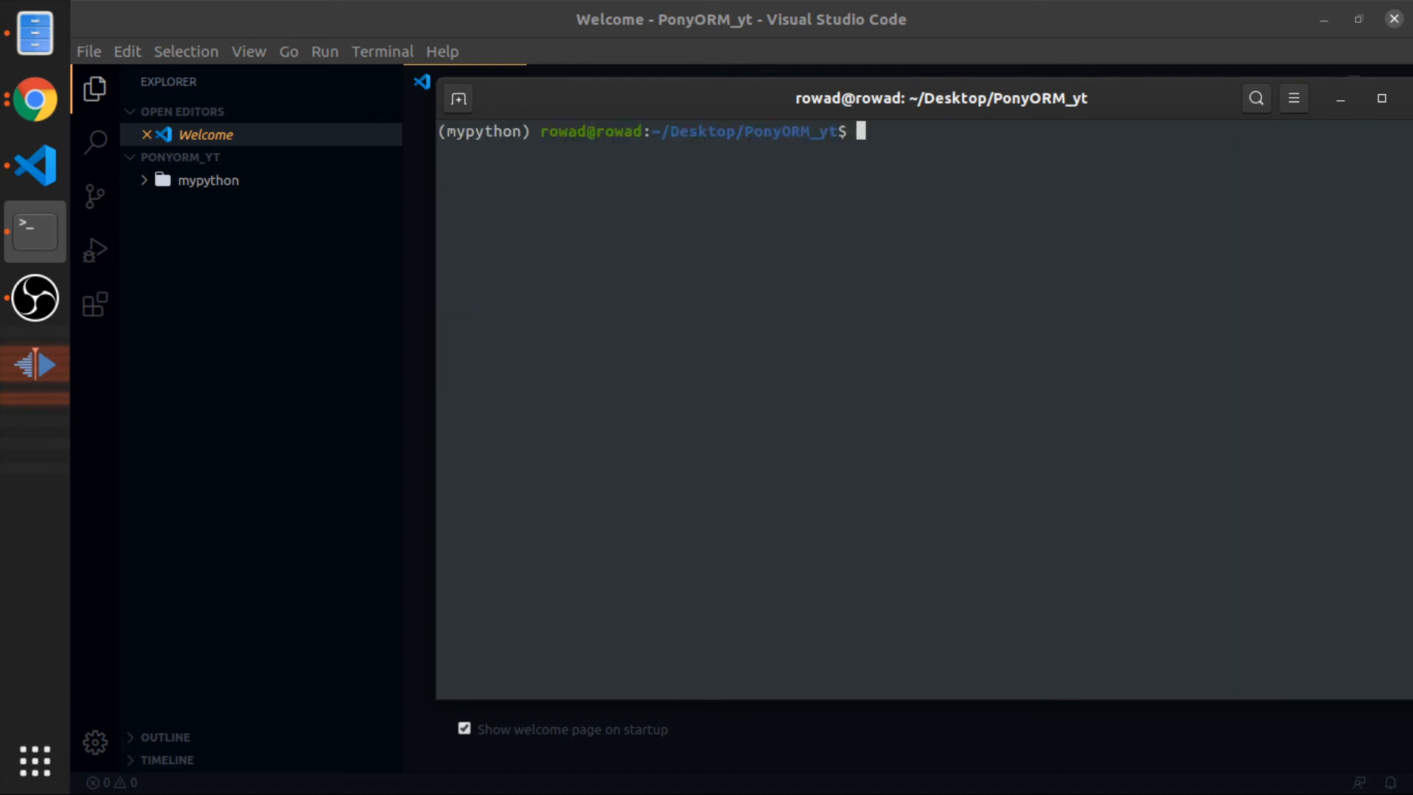
type("pip >")
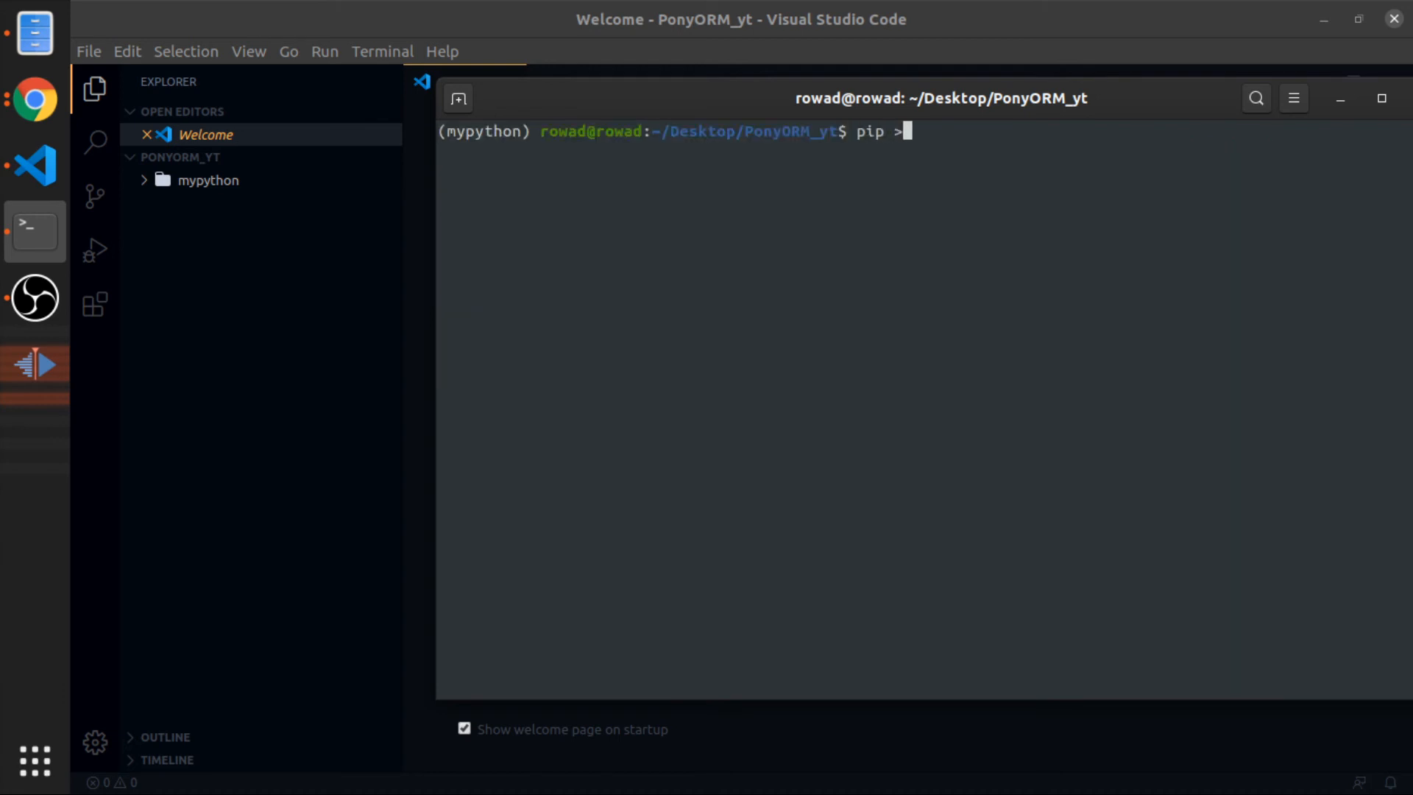
type("freeze")
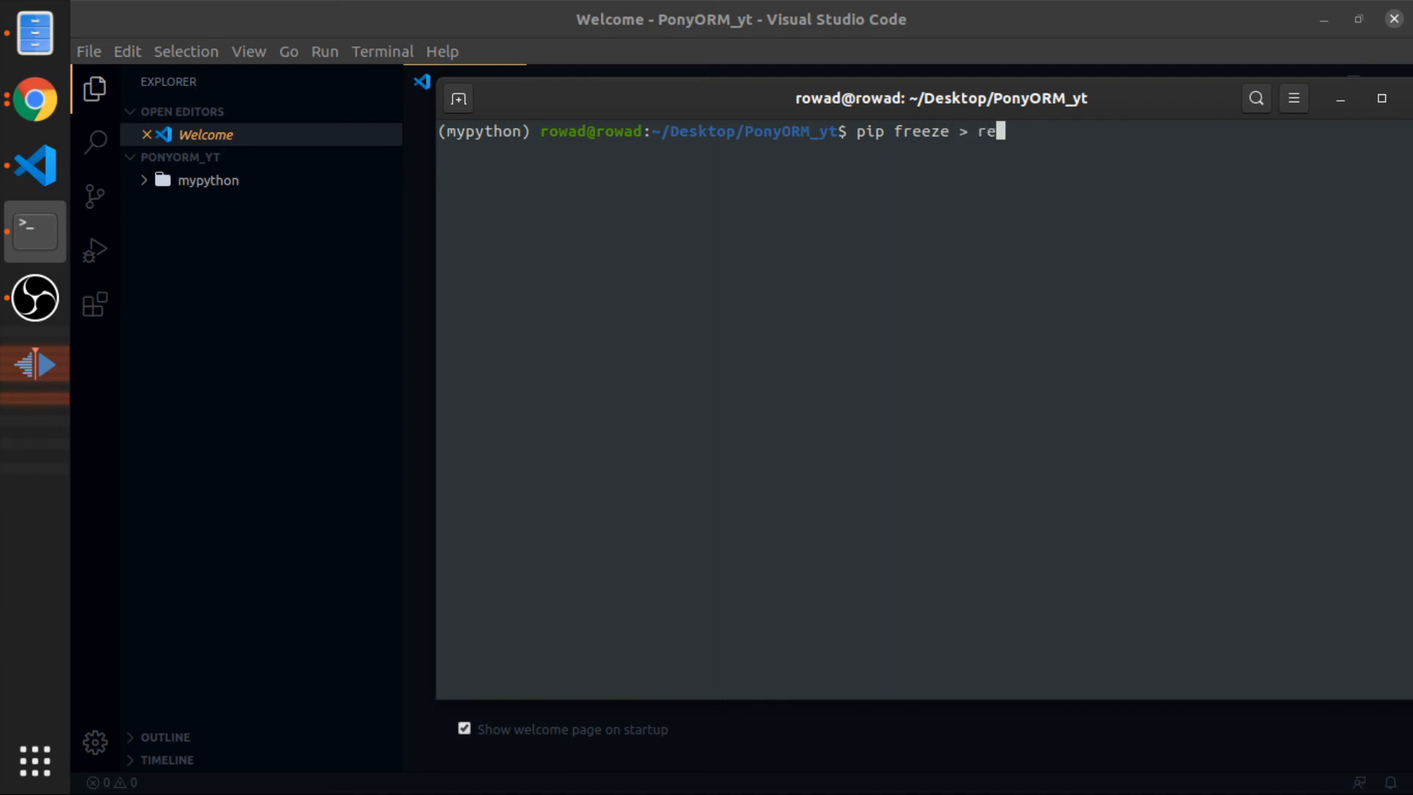
type("q.txt")
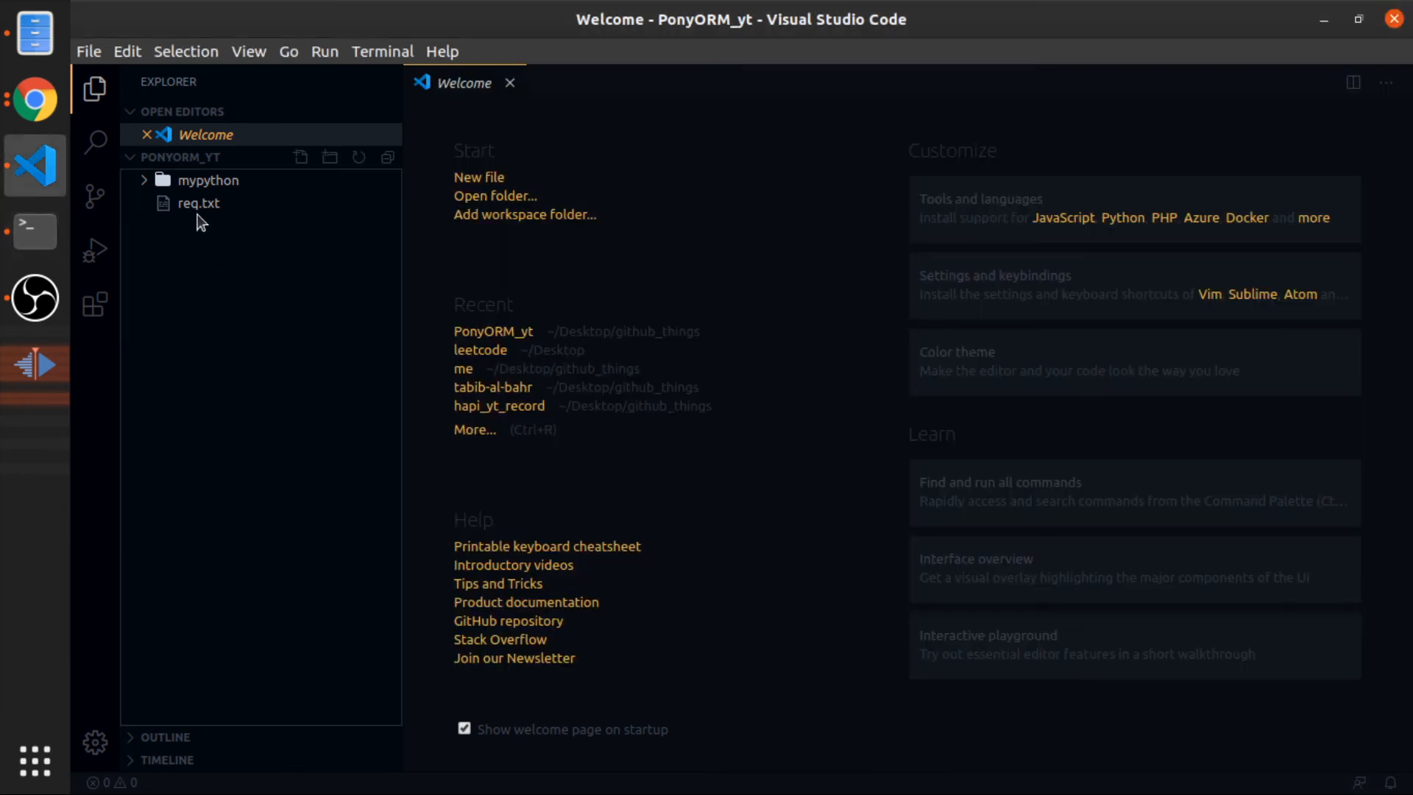
Open req.txt from the Explorer, showing pony==0.7.13 as the only requirement
left_click(198, 203)
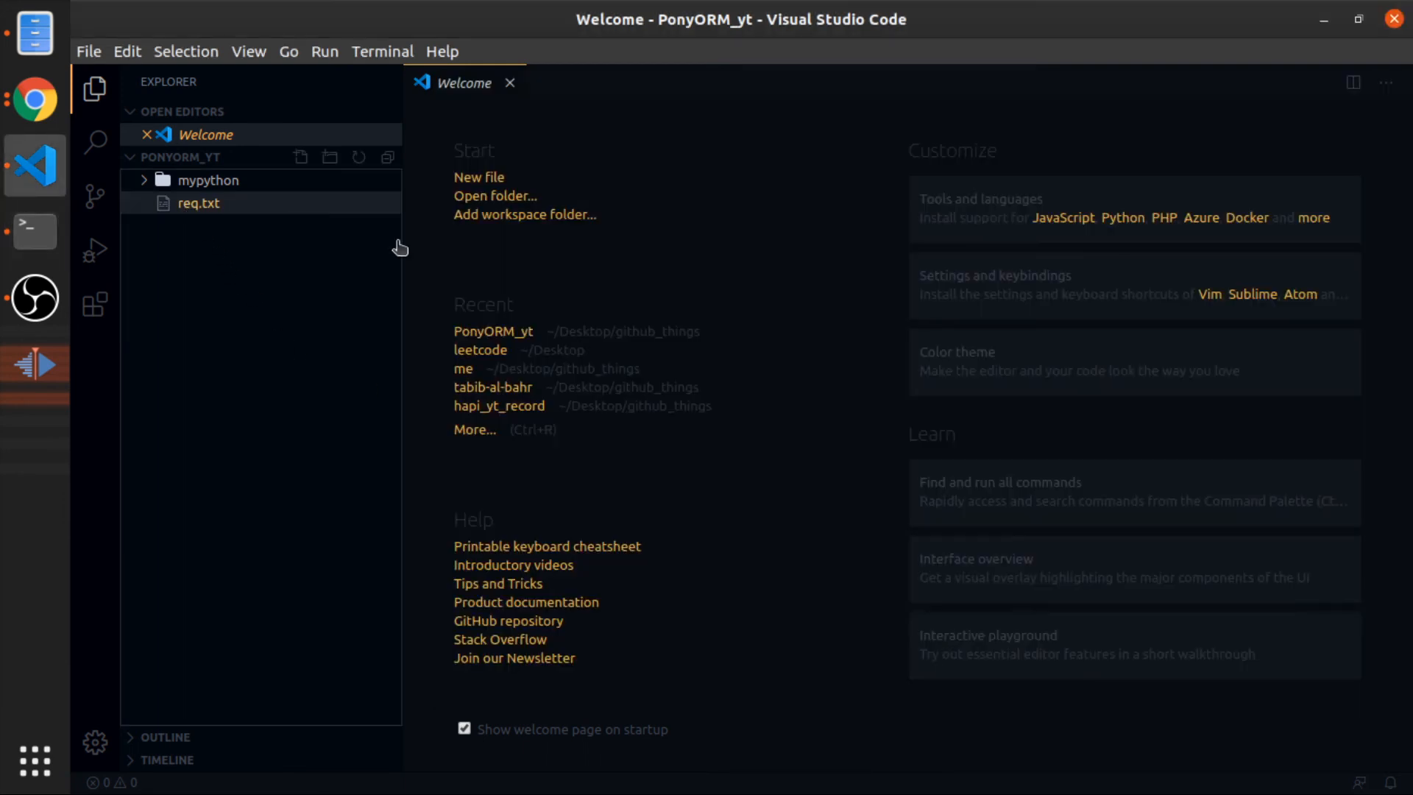
double_click(199, 203)
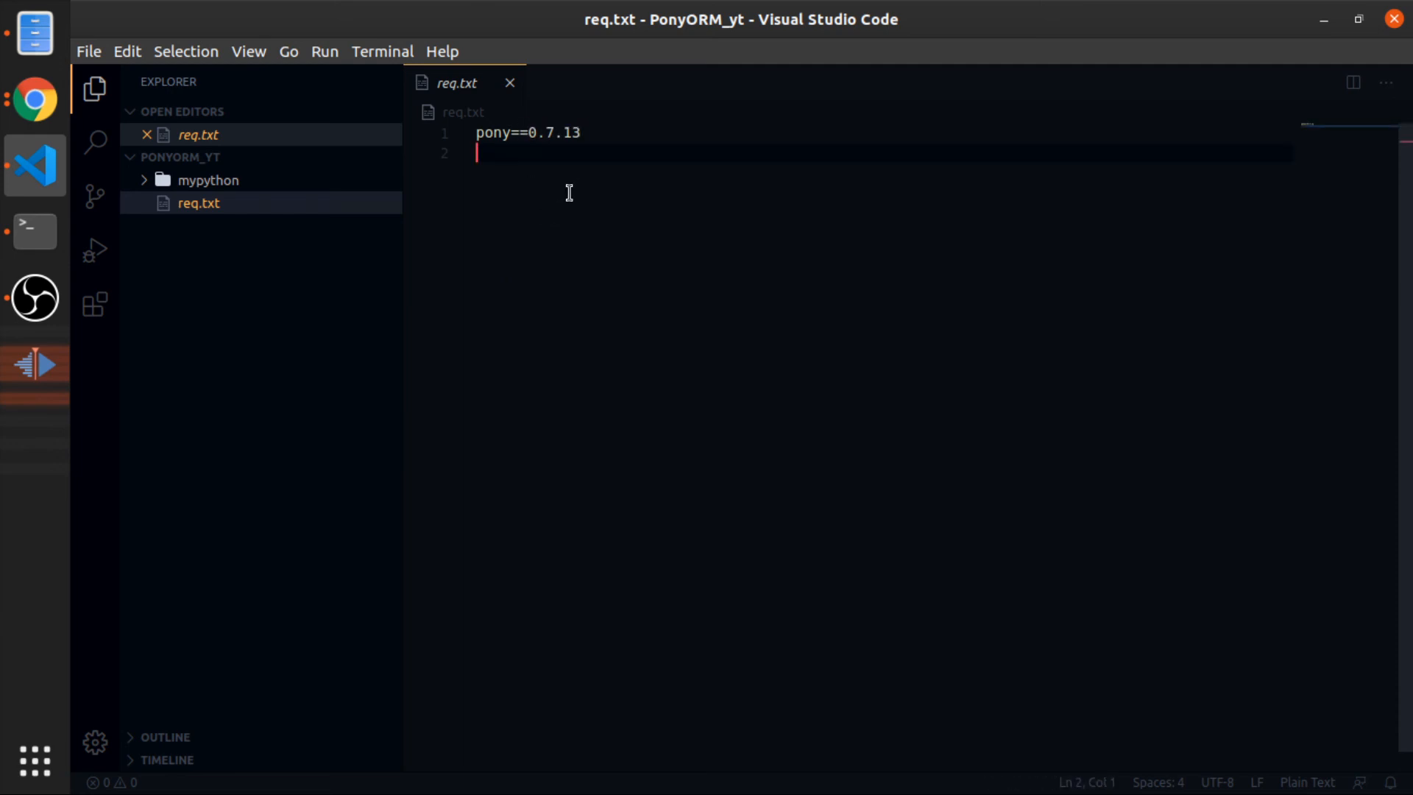
mouse_move(484, 222)
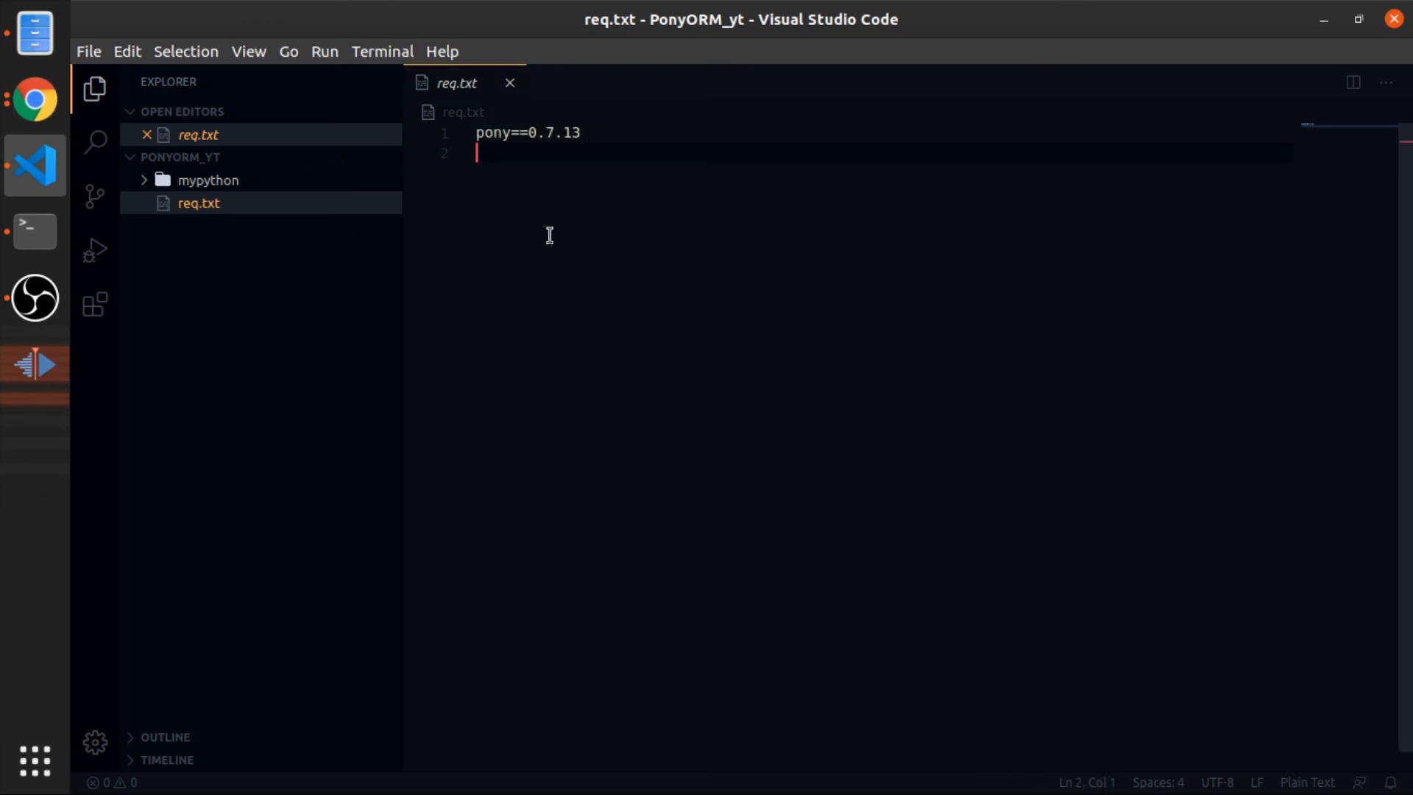
mouse_move(588, 196)
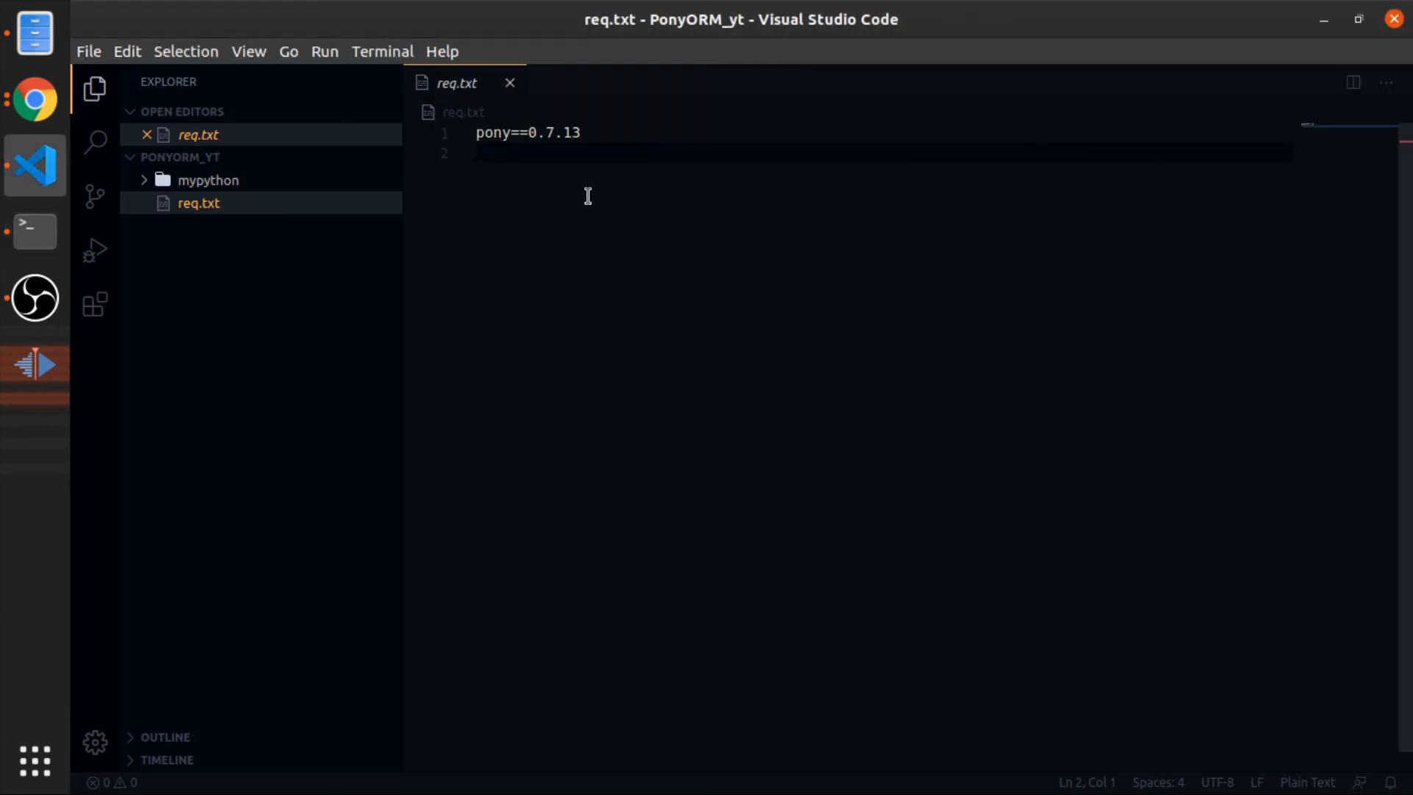